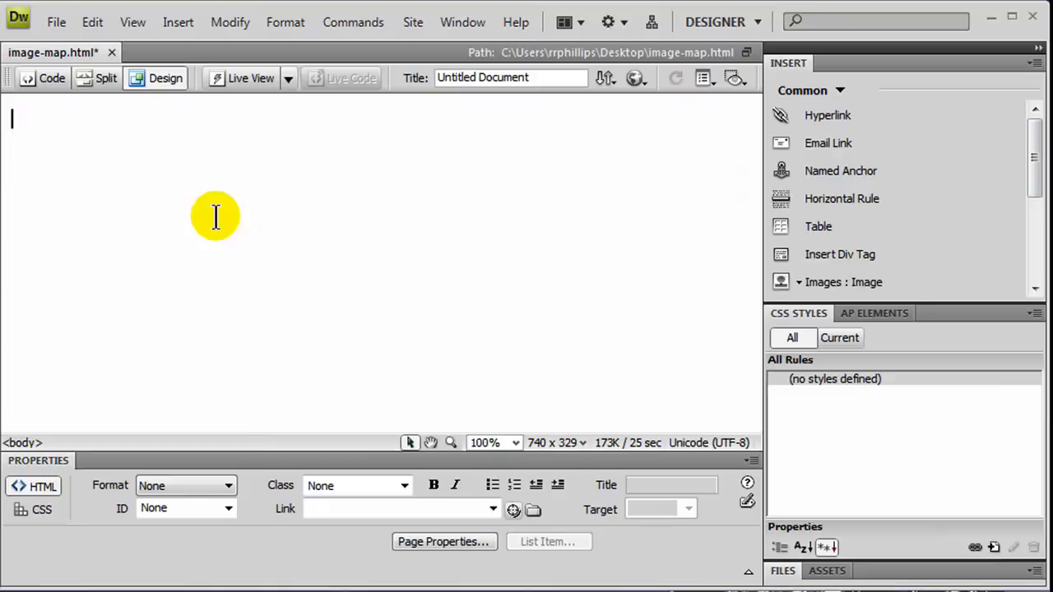
pyautogui.moveTo(167, 191)
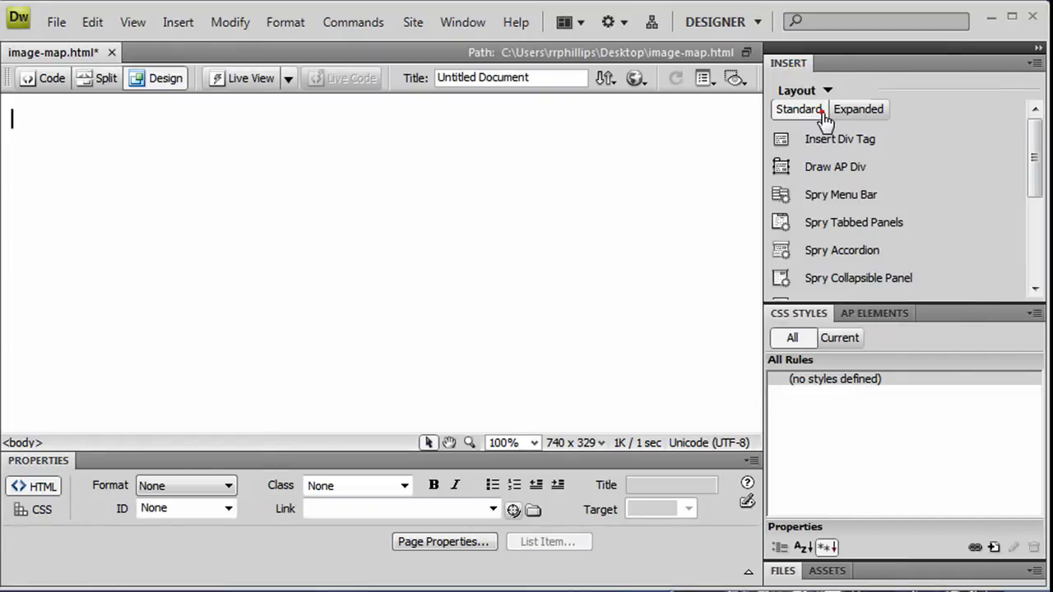
# Insert a div tag with the ID 'imagemap' into the empty page.
pyautogui.click(840, 139)
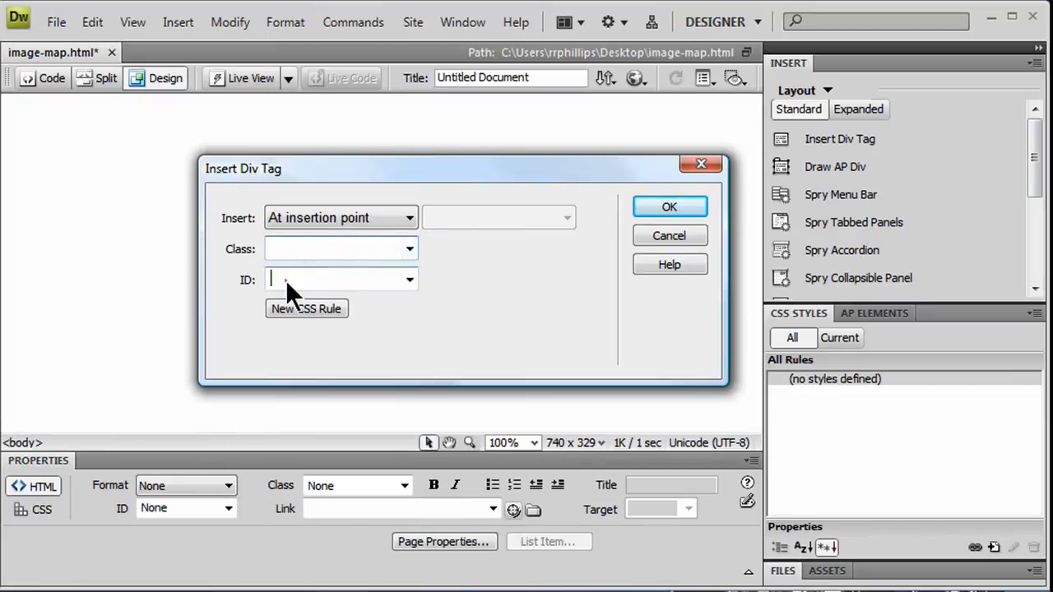
pyautogui.write('image')
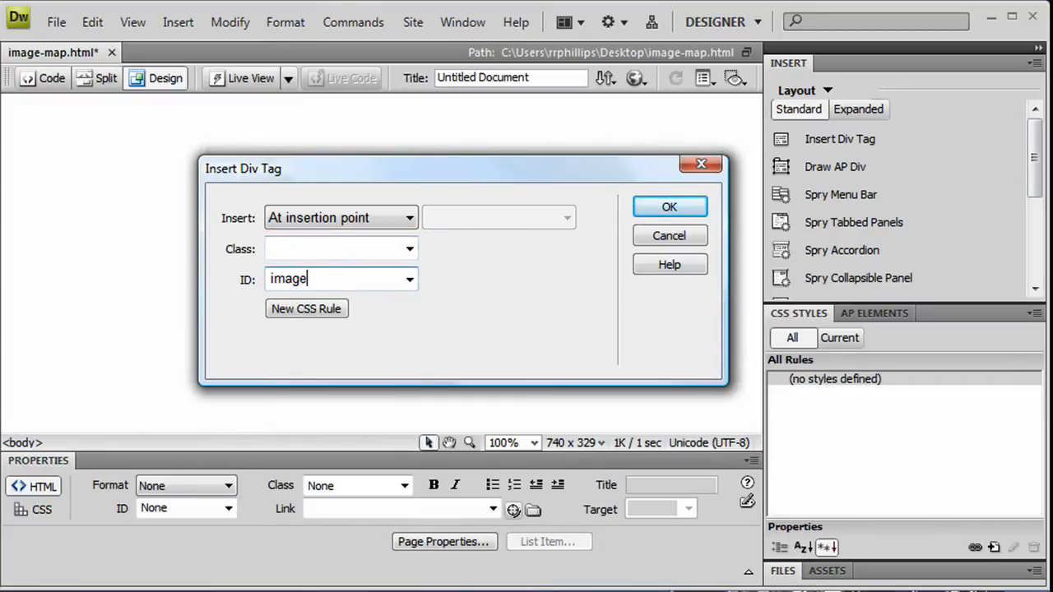
pyautogui.write('map')
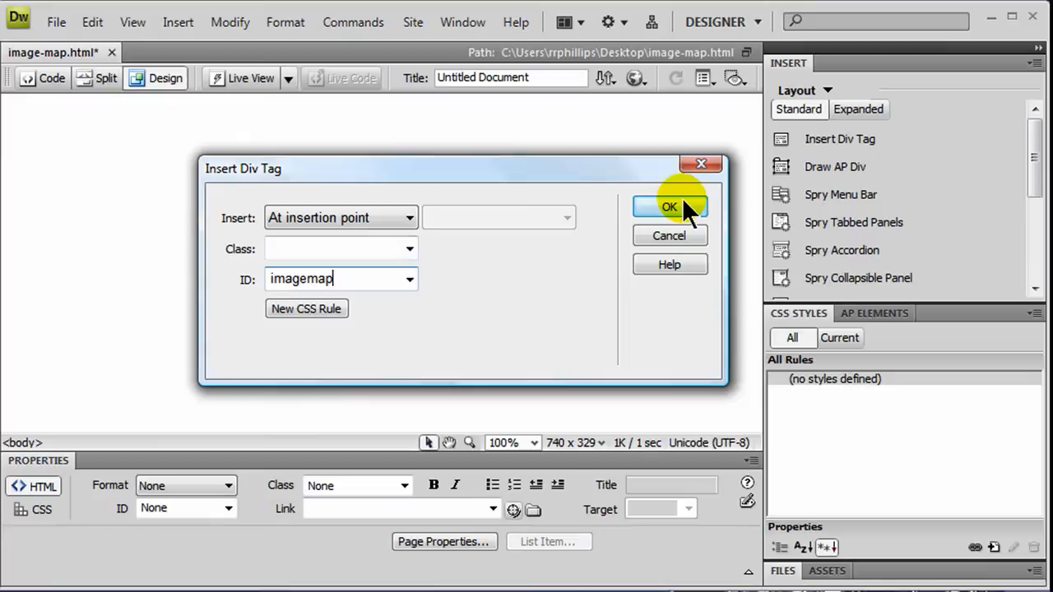
pyautogui.click(669, 206)
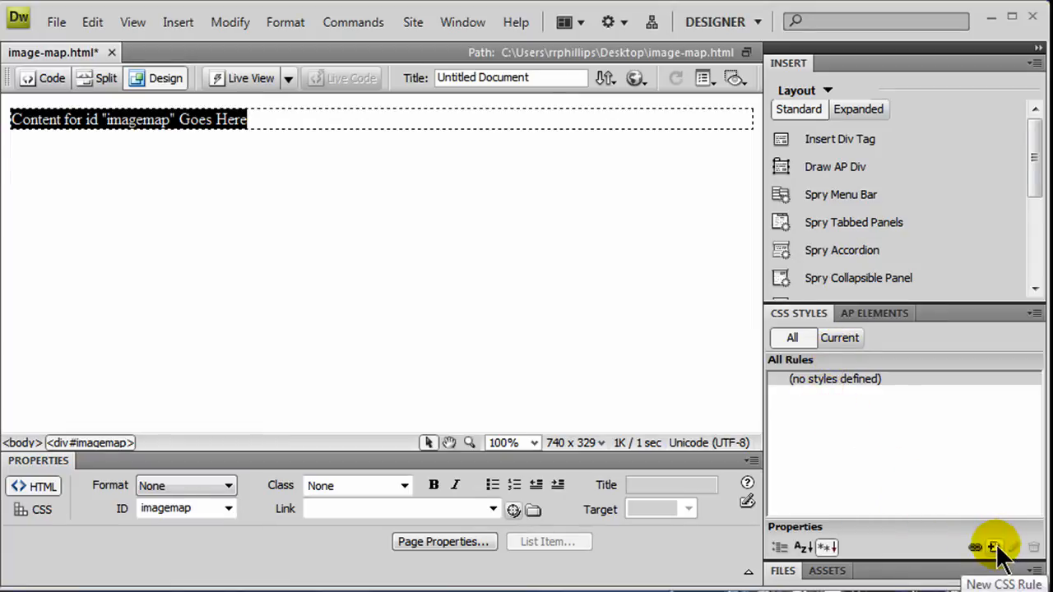
# Create a #imagemap CSS rule with Box width 640 px and height 480 px.
pyautogui.click(993, 547)
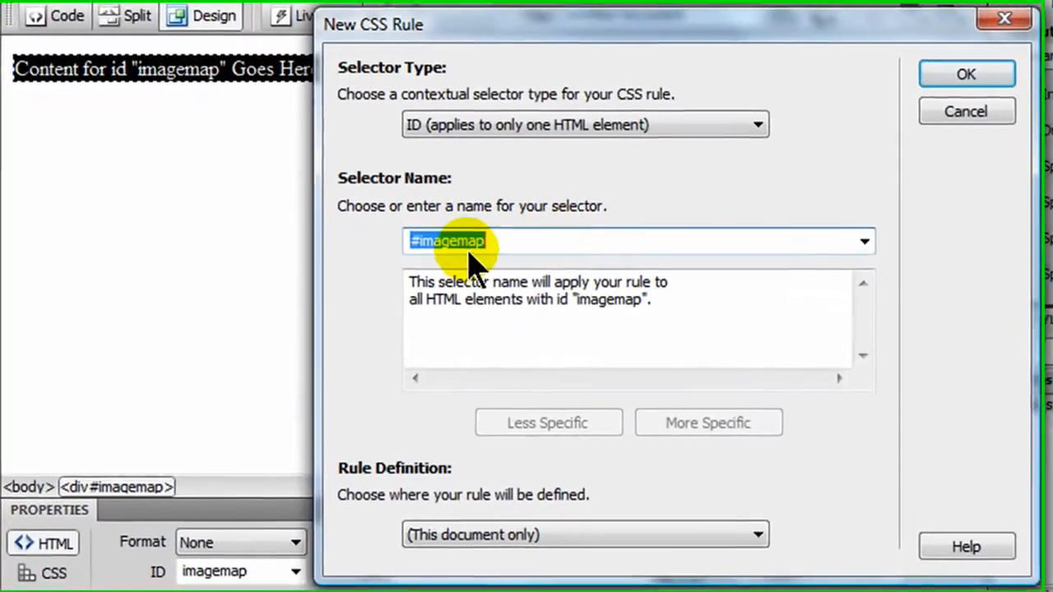
pyautogui.click(965, 73)
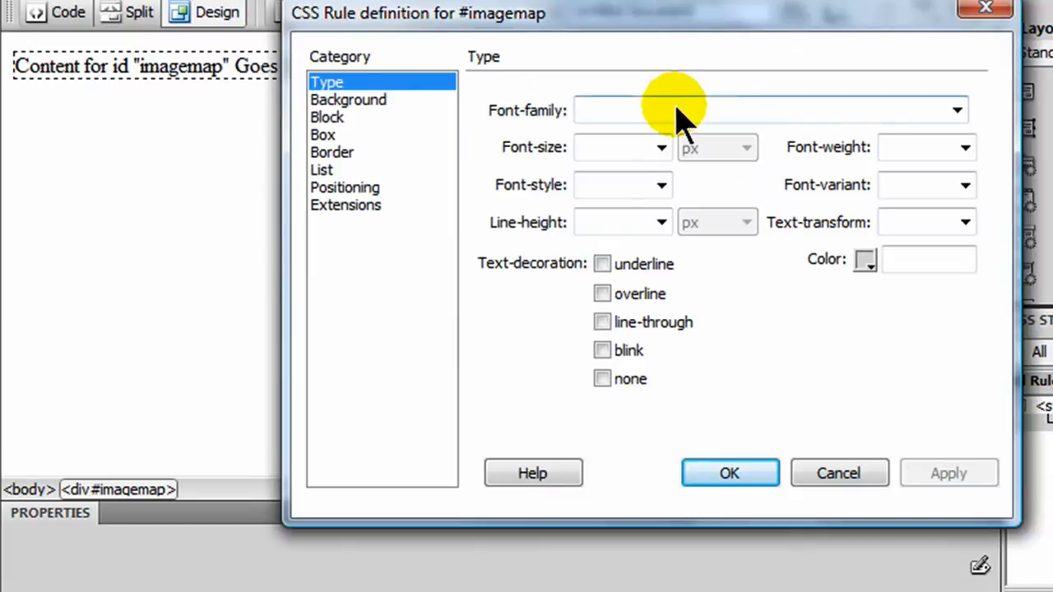
pyautogui.click(323, 134)
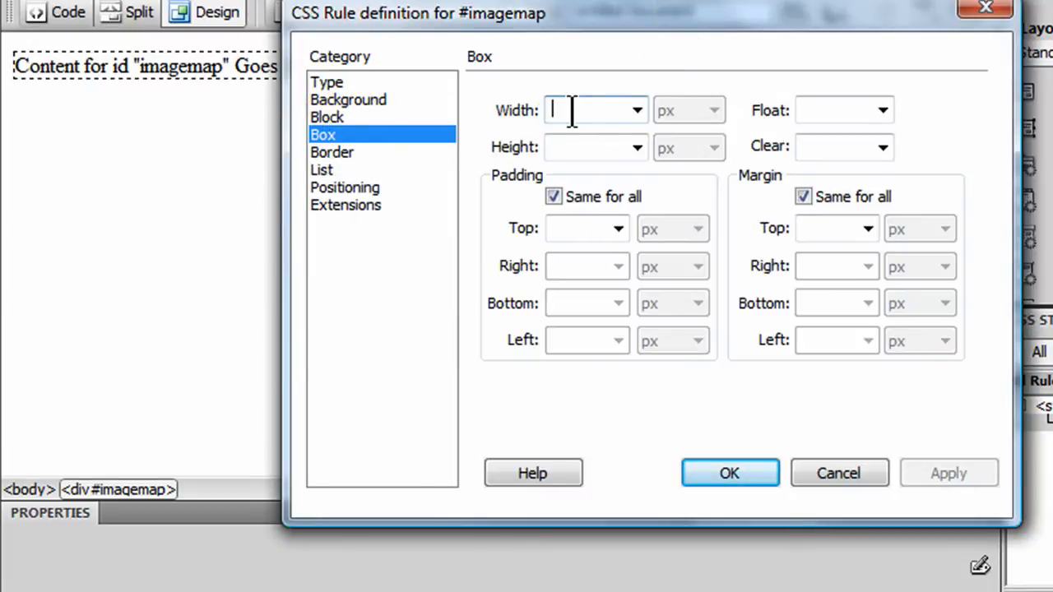
pyautogui.write('640')
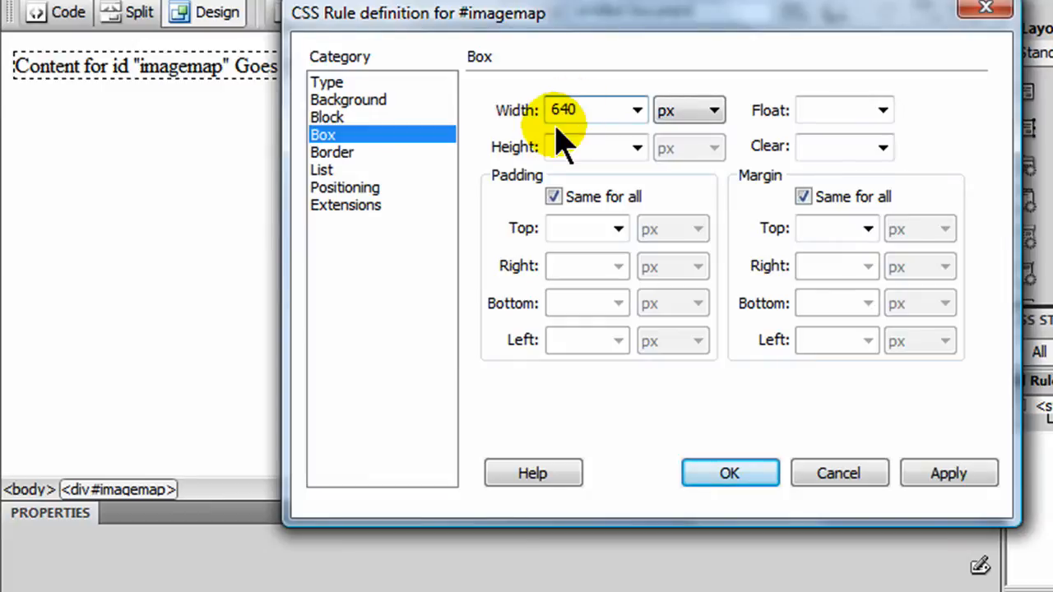
pyautogui.write('480')
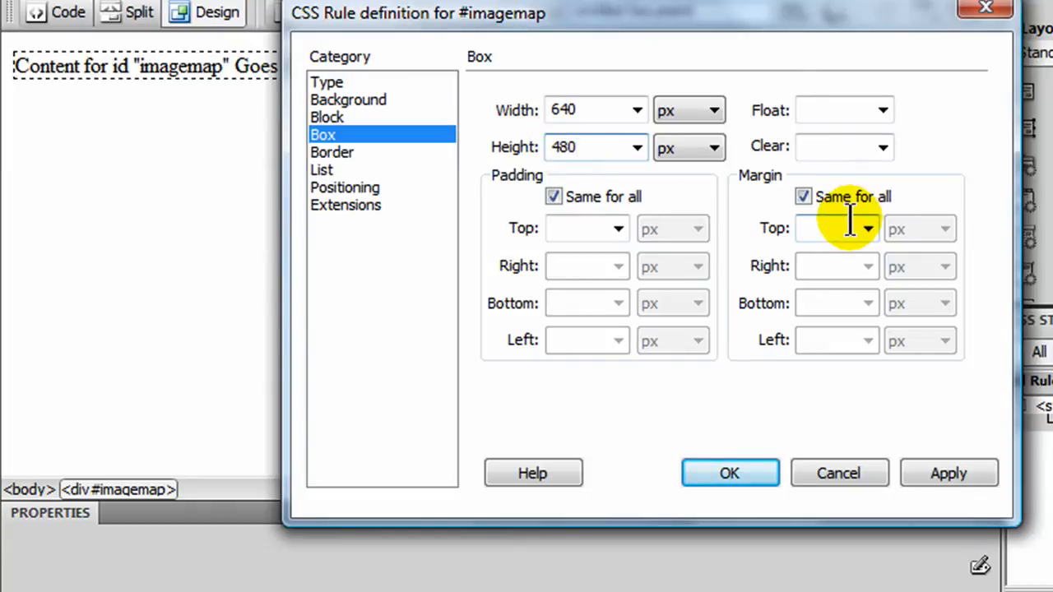
pyautogui.moveTo(729, 473)
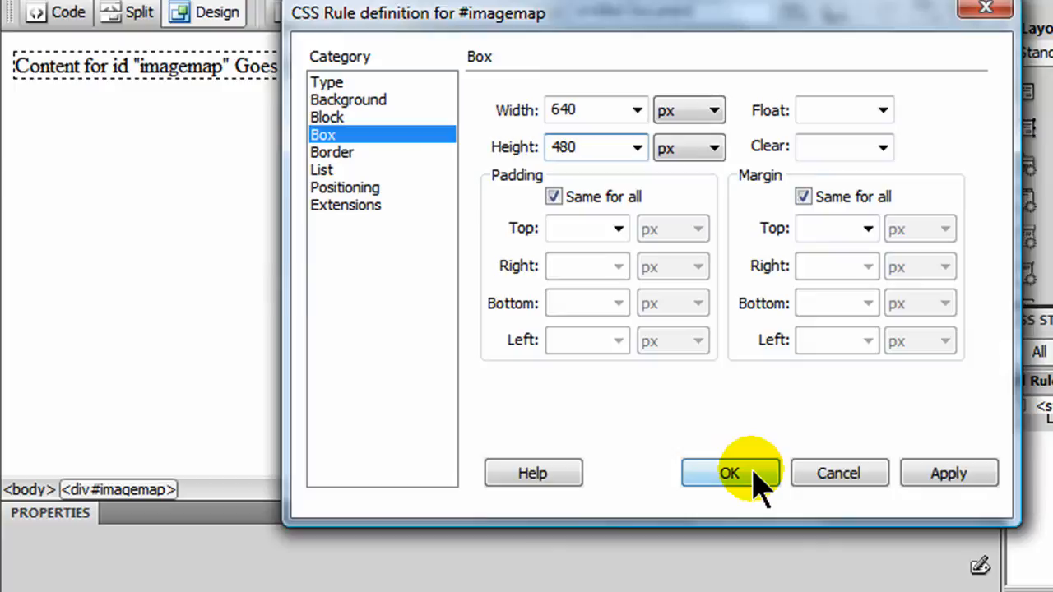
pyautogui.click(728, 473)
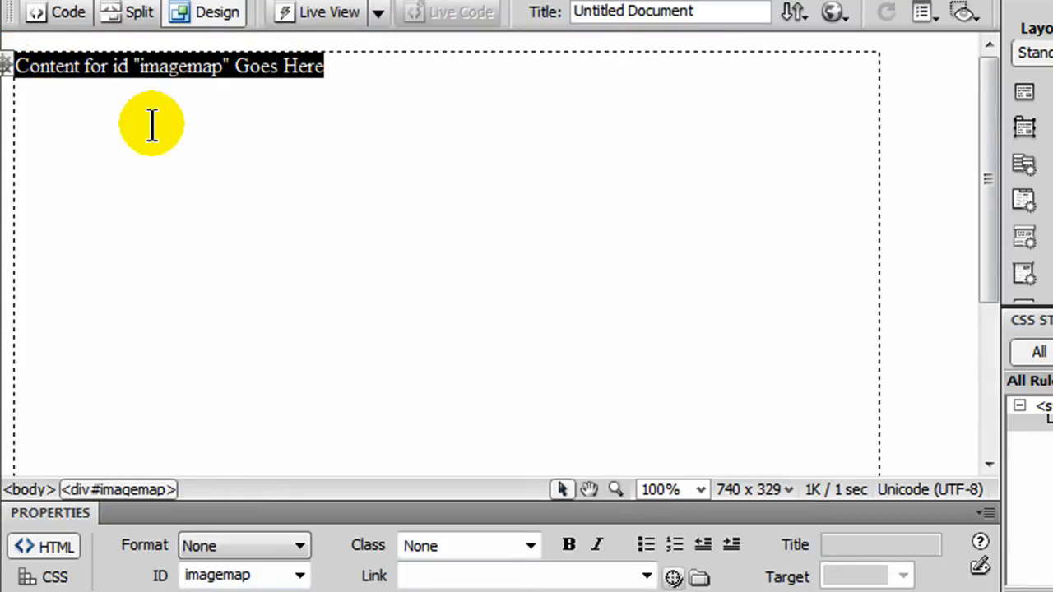
# Edit #imagemap to use 0303001556.jpg as a no-repeat background image.
pyautogui.click(324, 65)
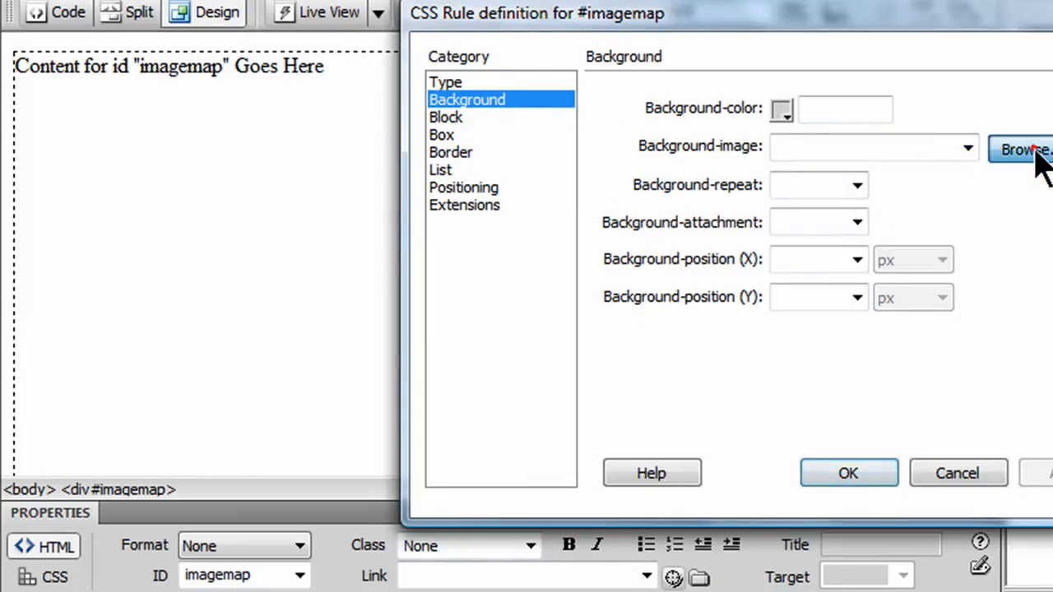
pyautogui.click(1020, 148)
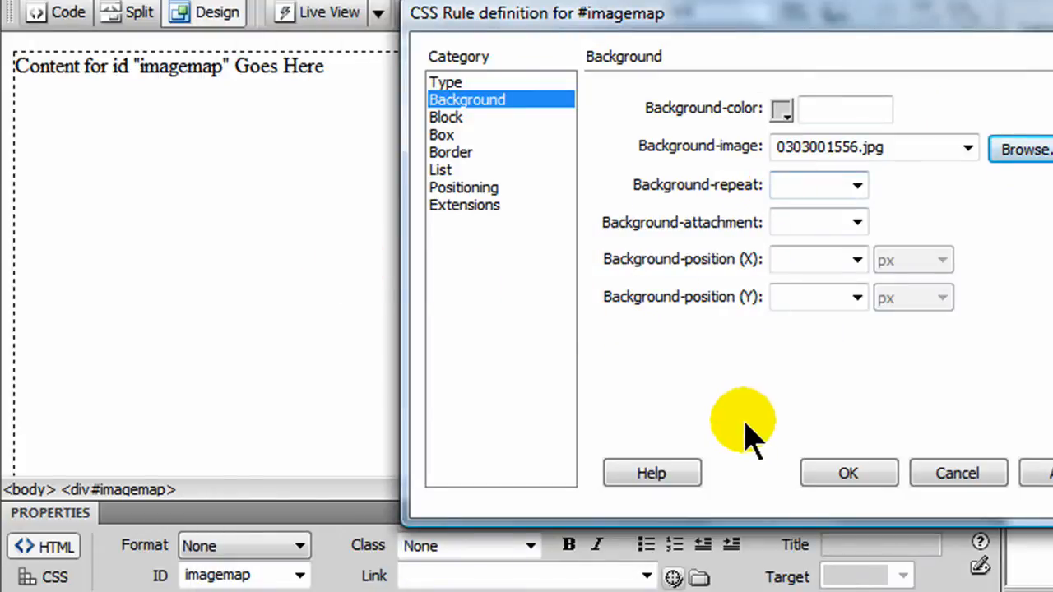
pyautogui.moveTo(805, 185)
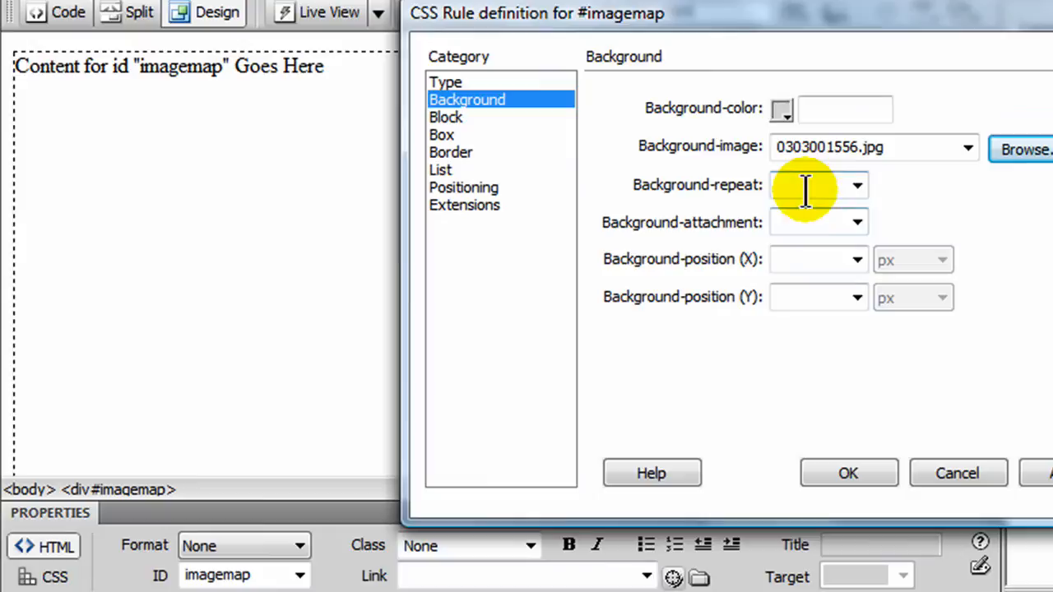
pyautogui.click(814, 184)
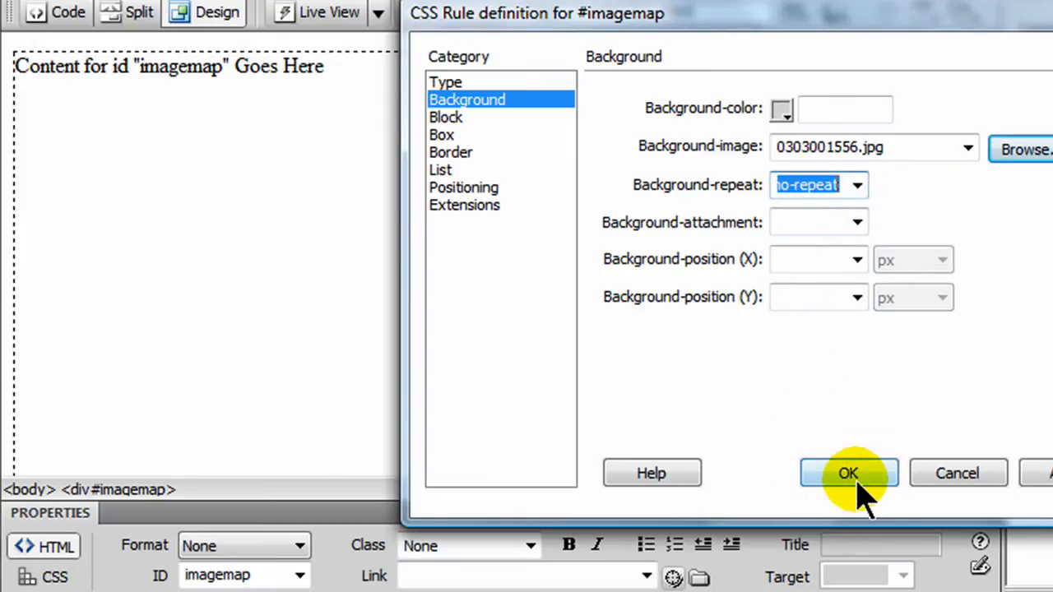
pyautogui.moveTo(835, 222)
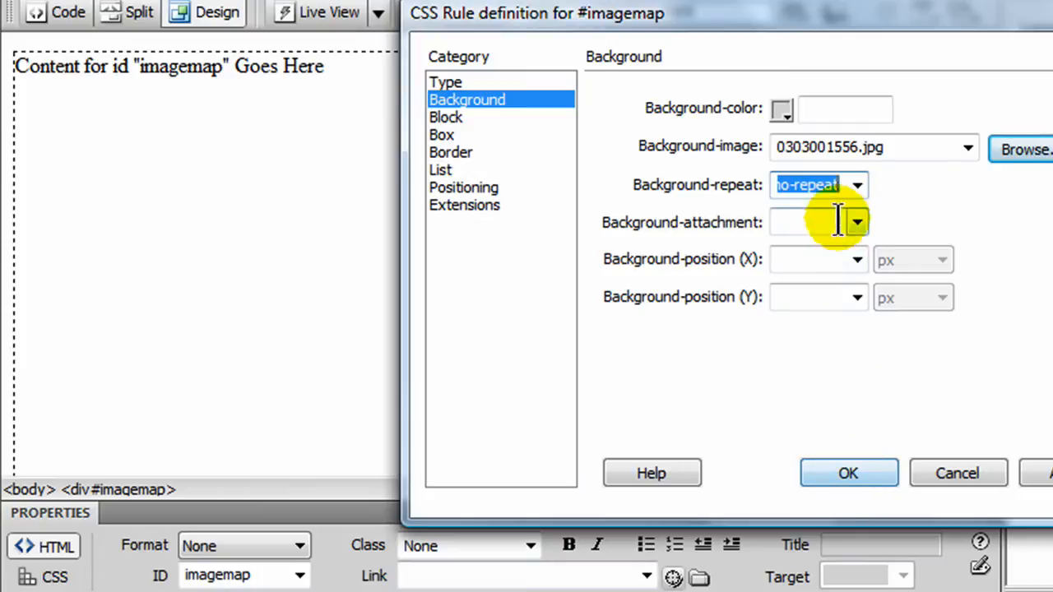
pyautogui.click(847, 473)
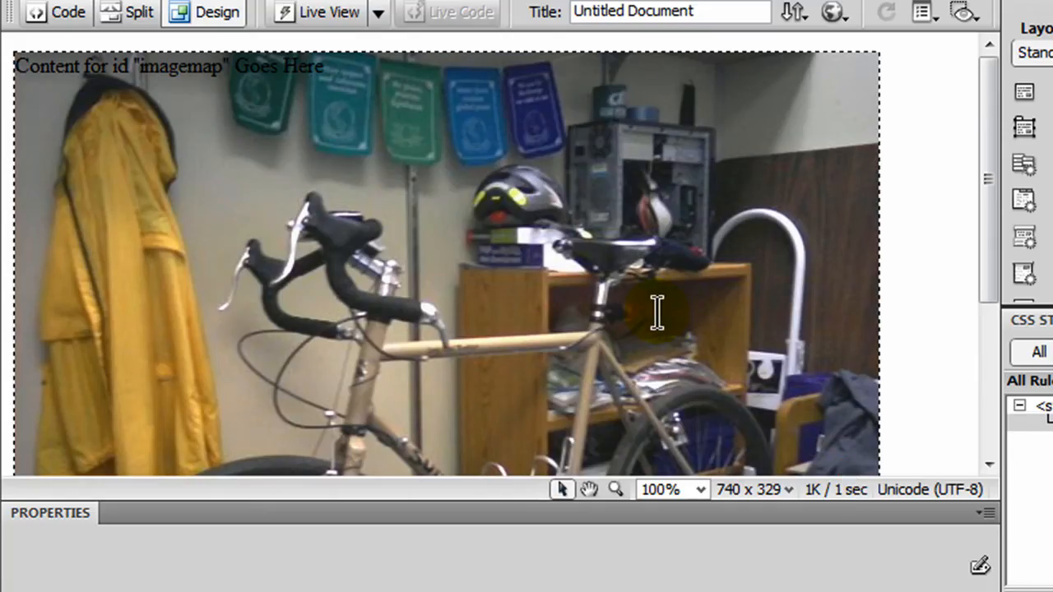
pyautogui.moveTo(546, 185)
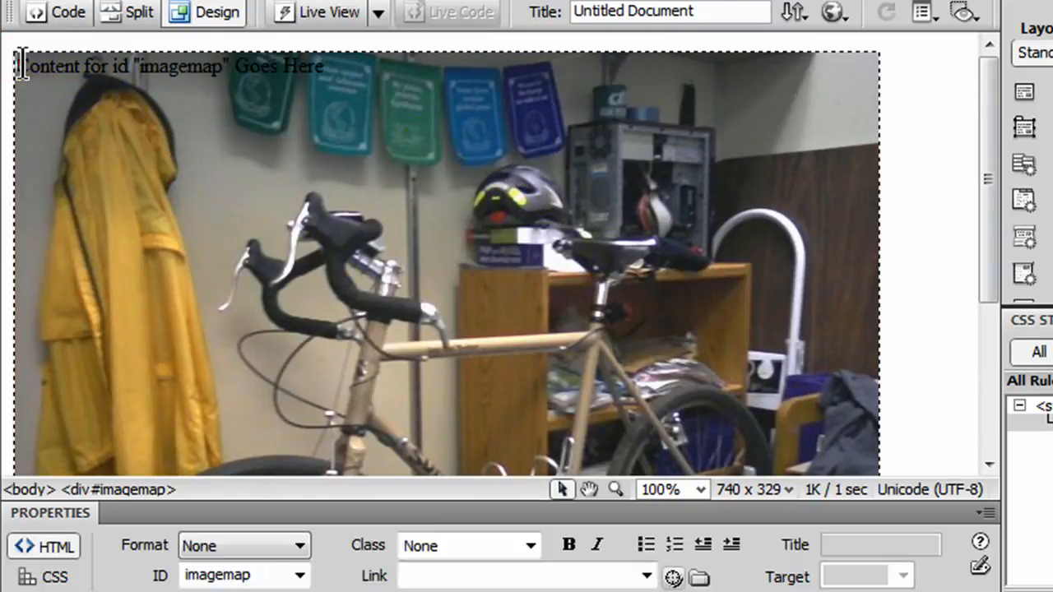
# Select and delete the placeholder text inside the imagemap div.
pyautogui.click(336, 99)
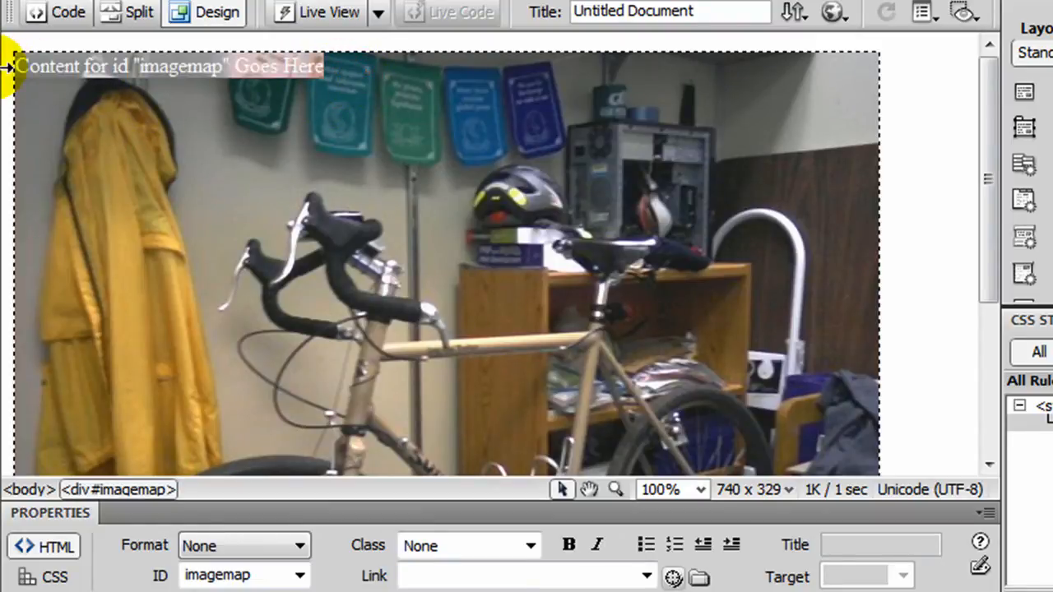
pyautogui.write('anyt')
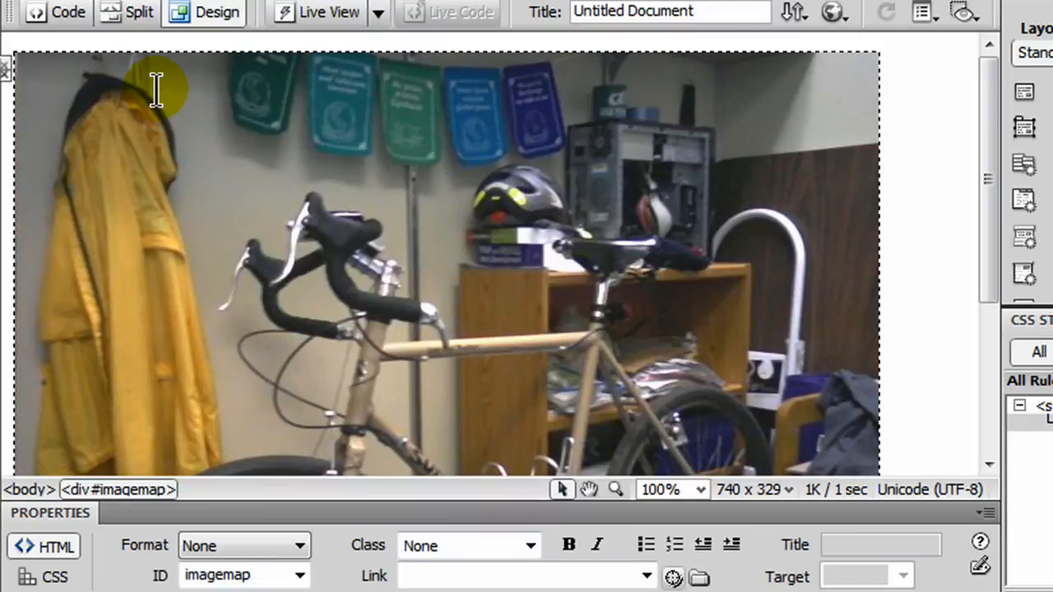
pyautogui.moveTo(439, 275)
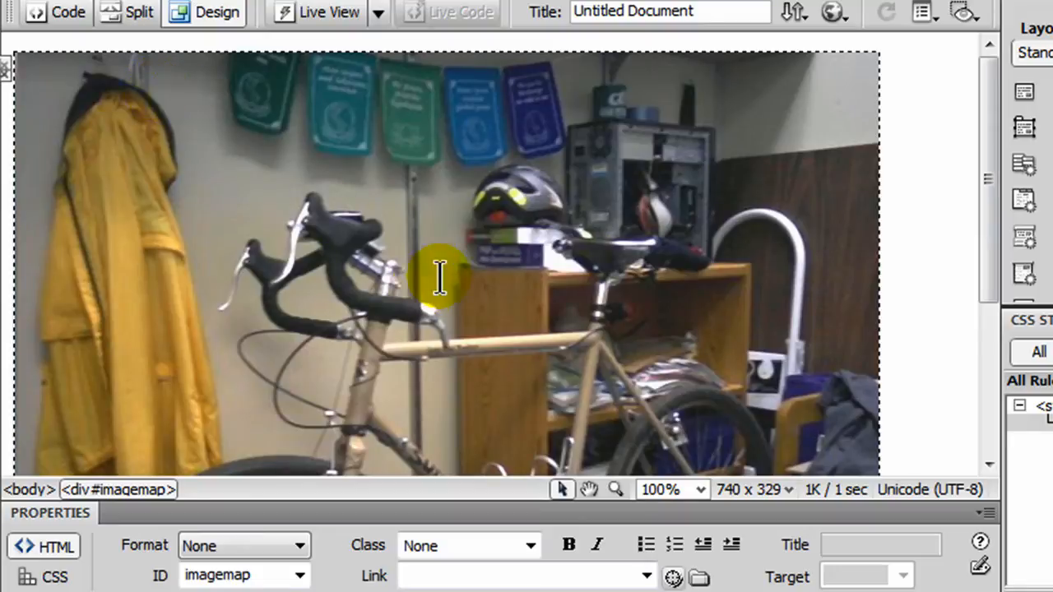
pyautogui.moveTo(555, 136)
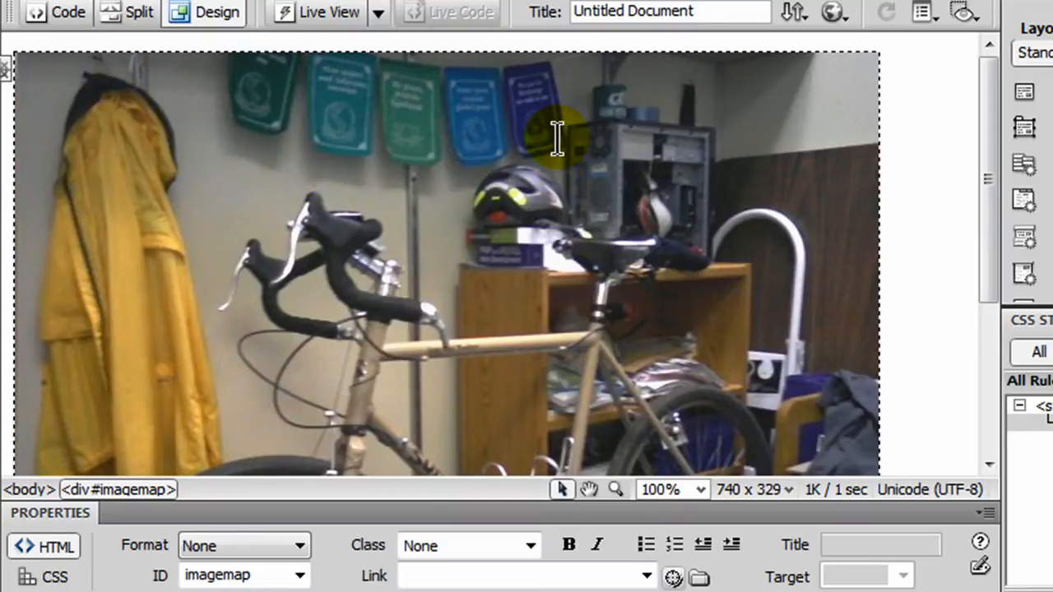
pyautogui.moveTo(695, 70)
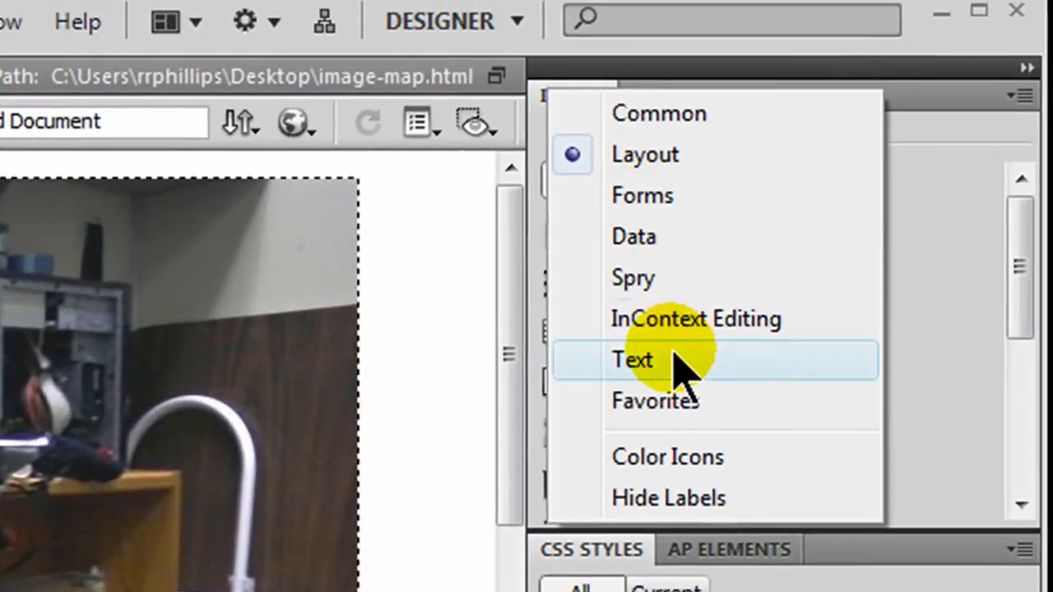
# Type list items peace flags, old computer, bike helmet and bicycle, then select the first item.
pyautogui.click(633, 359)
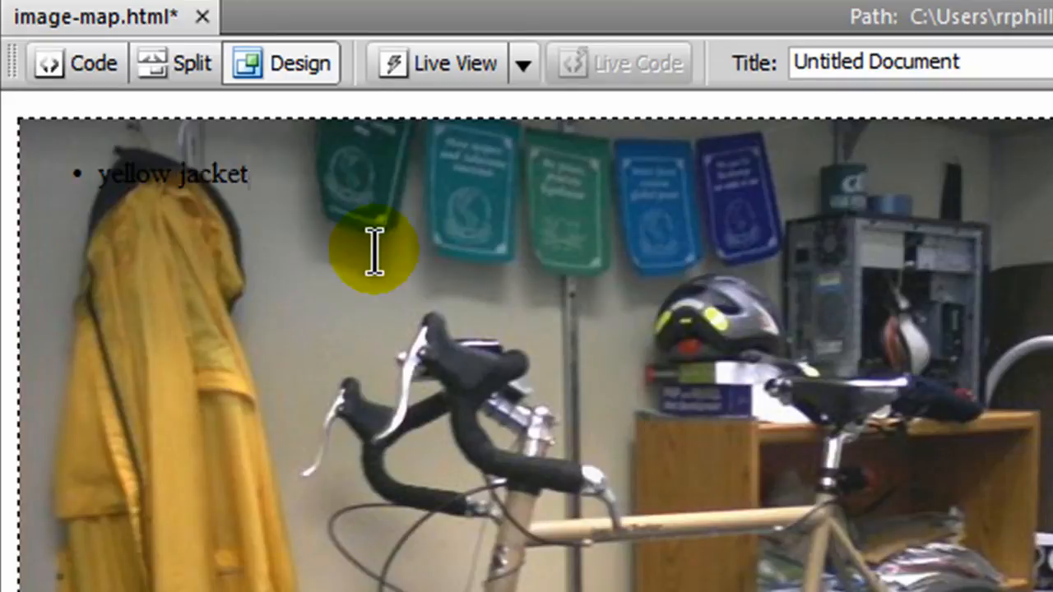
pyautogui.write('peace flags')
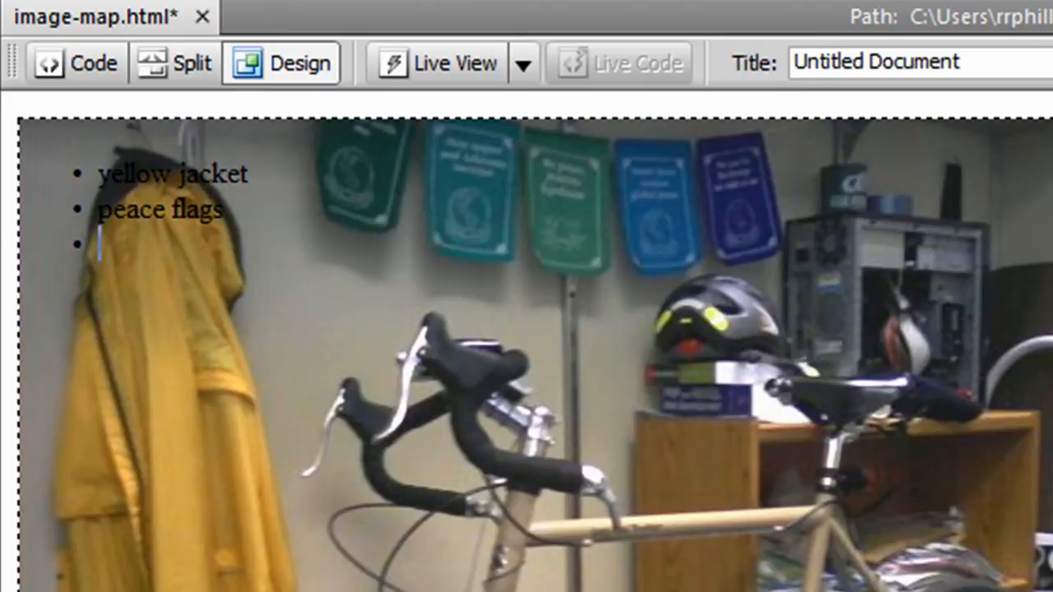
pyautogui.write('old com')
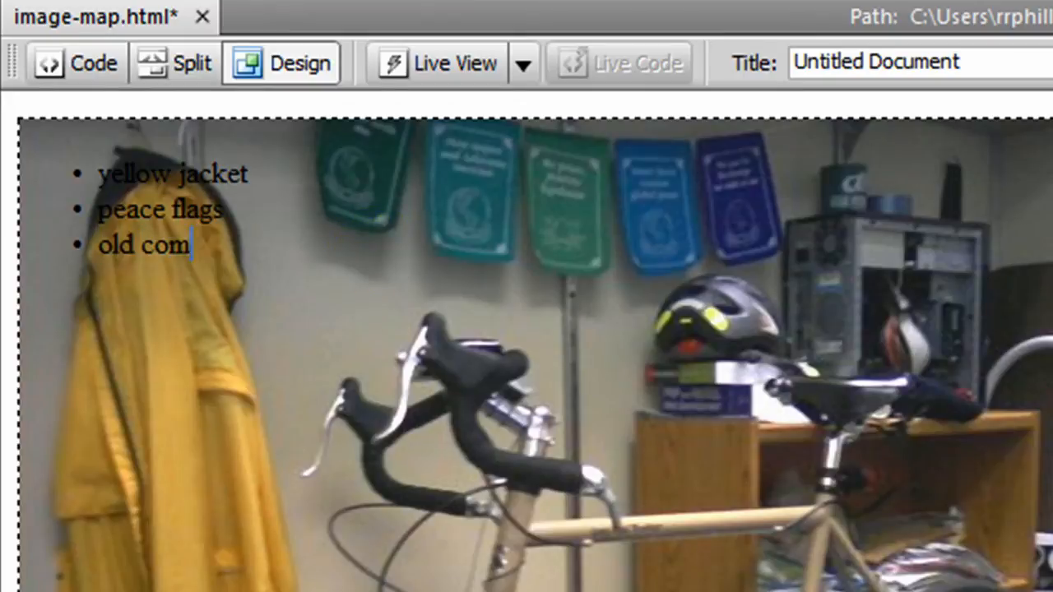
pyautogui.write('puter')
pyautogui.write('bi')
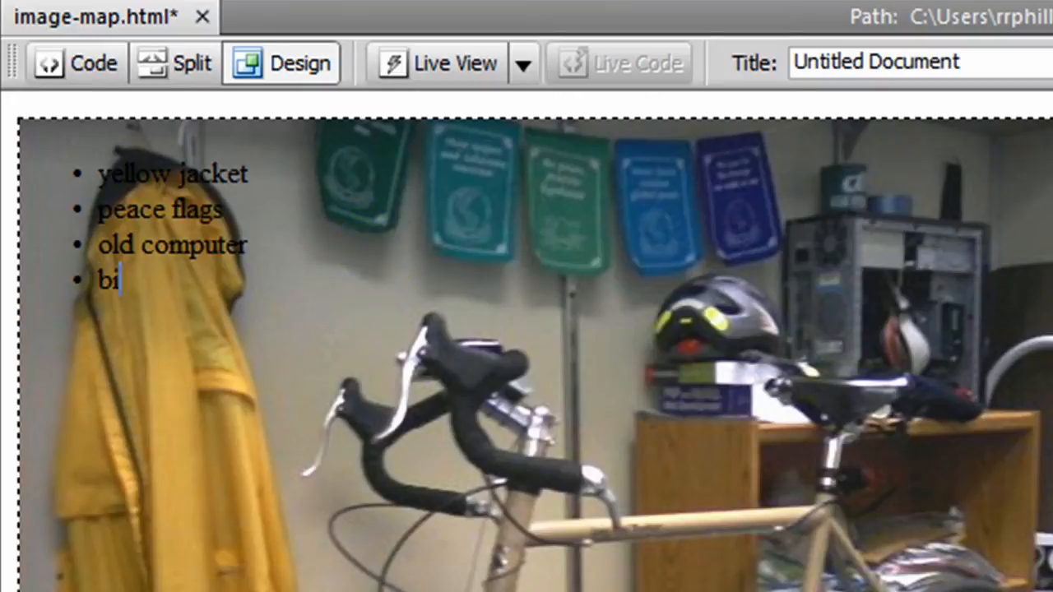
pyautogui.write('ke helmet')
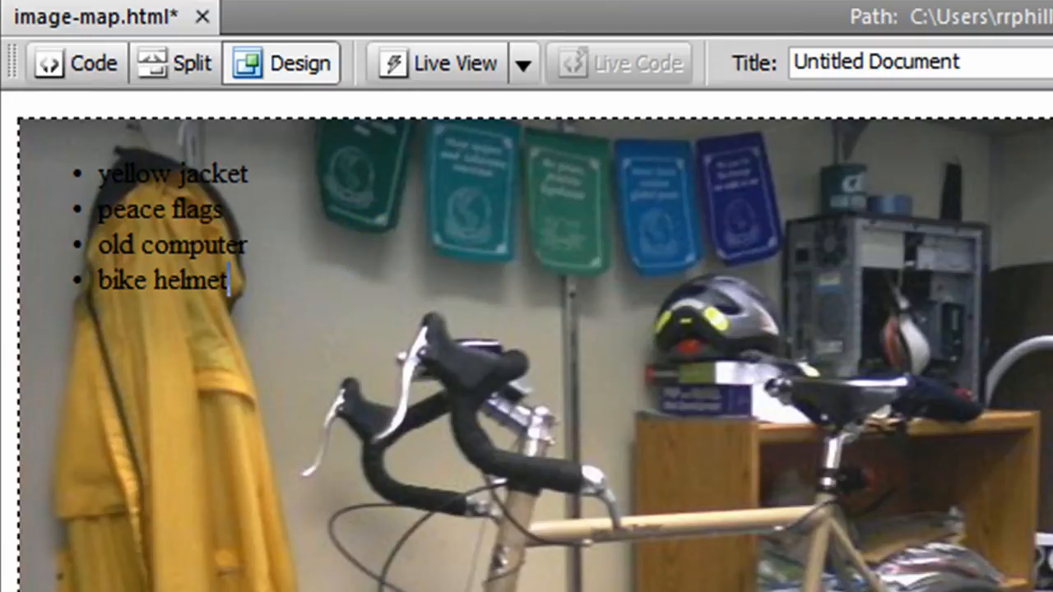
pyautogui.write('bic')
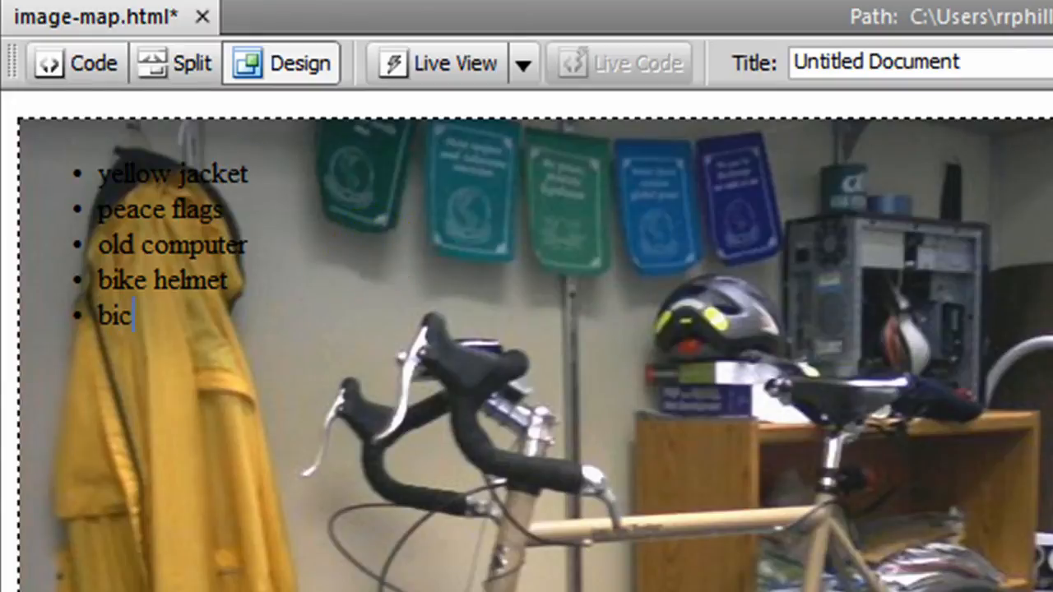
pyautogui.write('ycle')
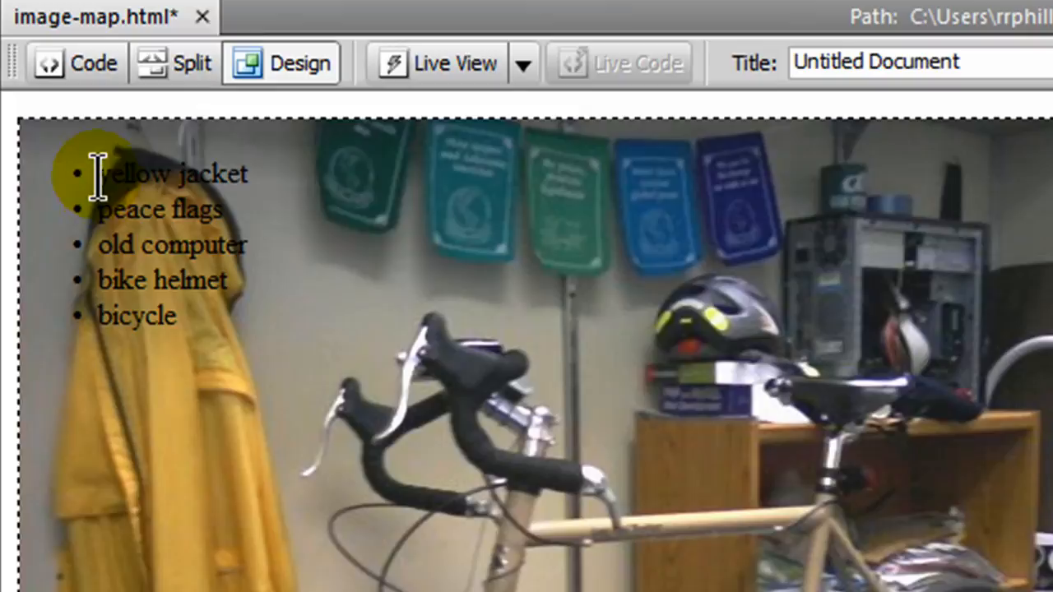
pyautogui.moveTo(99, 172); pyautogui.dragTo(247, 173)
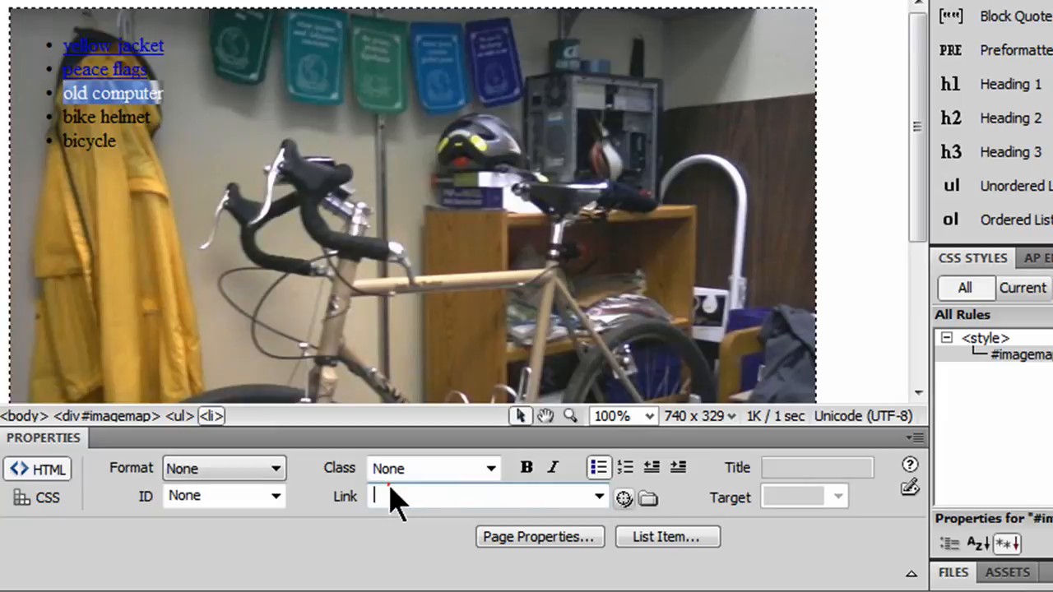
# Enter # in the Properties Link field for the selected list item.
pyautogui.click(106, 116)
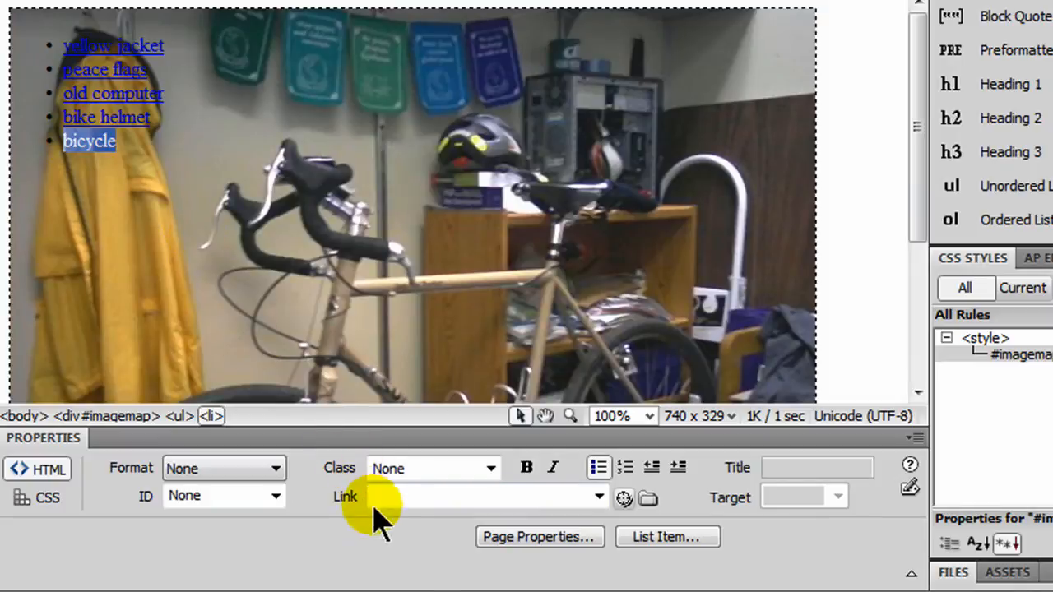
pyautogui.write('#')
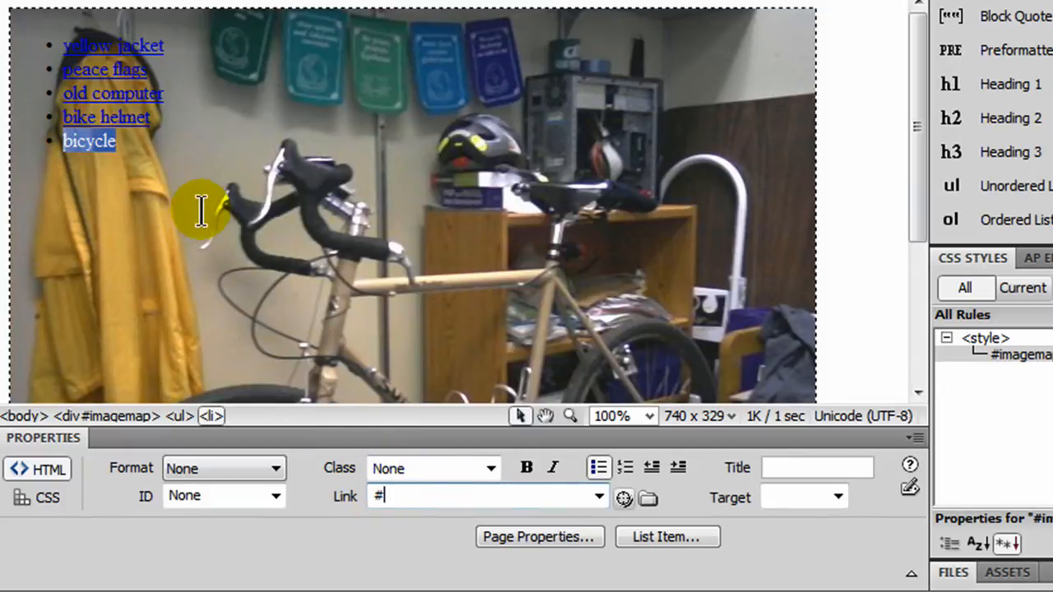
pyautogui.click(136, 69)
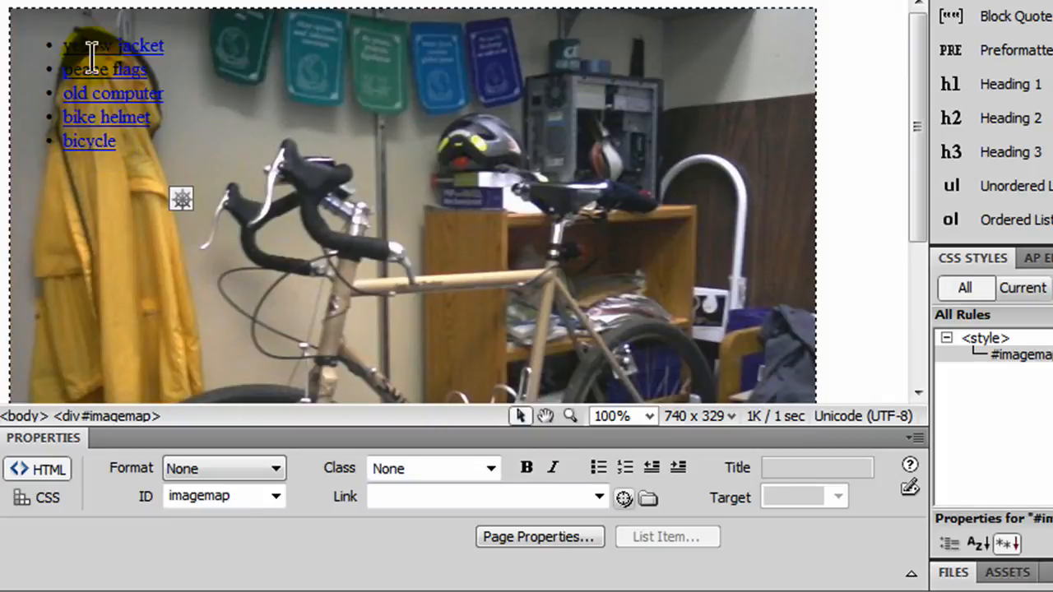
pyautogui.moveTo(249, 255)
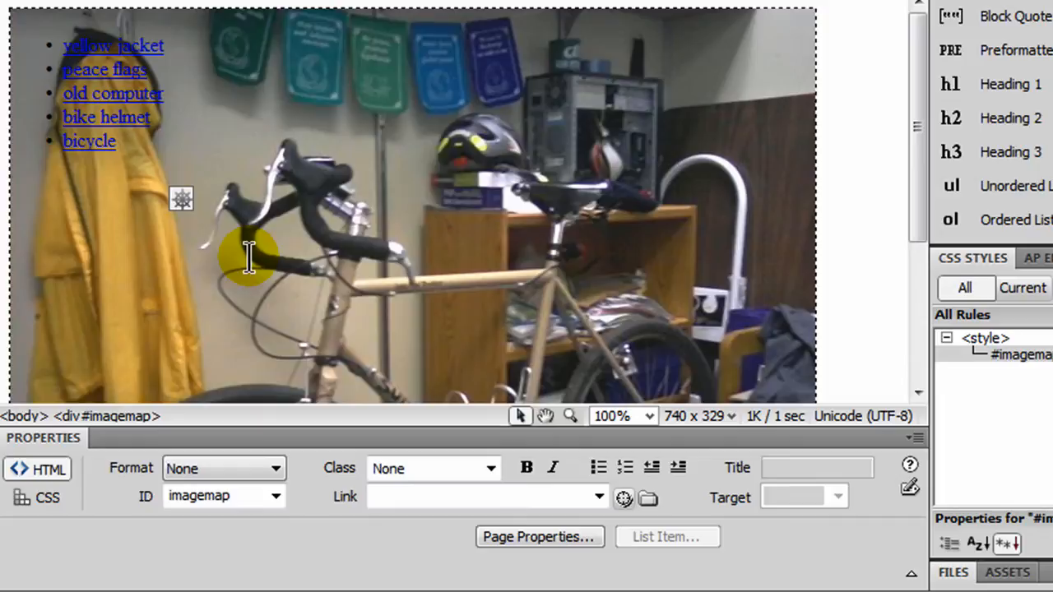
pyautogui.moveTo(169, 52)
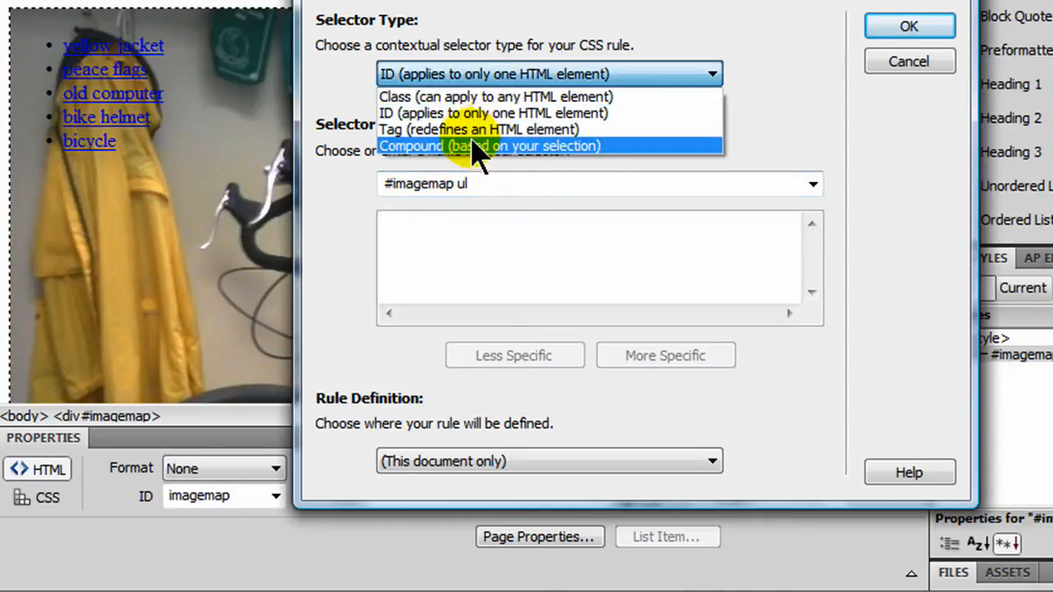
# Create a '#imagemap ul' rule with list-style-type none and padding and margin 0.
pyautogui.click(487, 146)
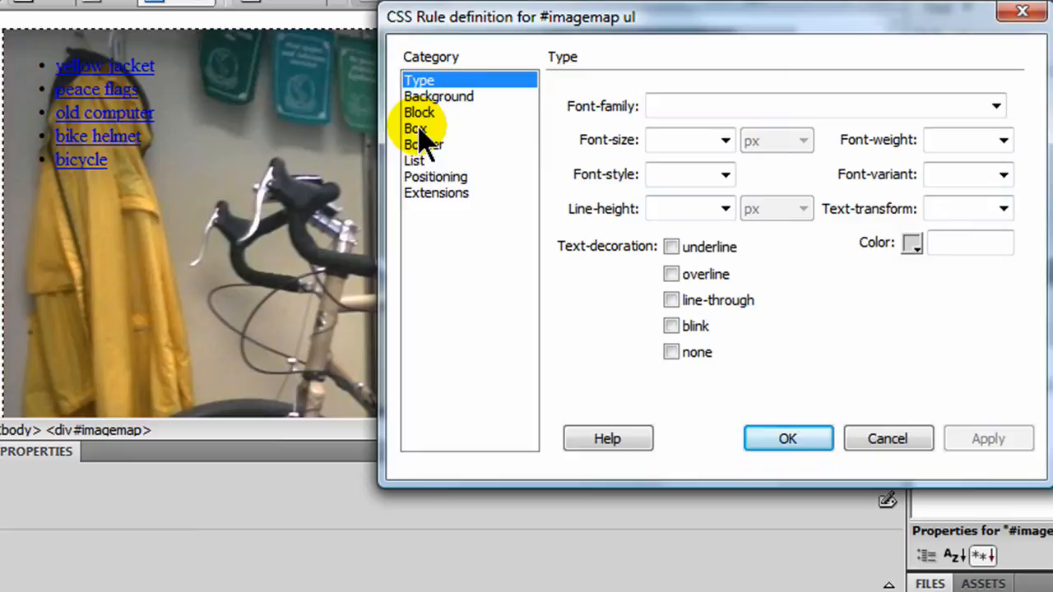
pyautogui.click(435, 177)
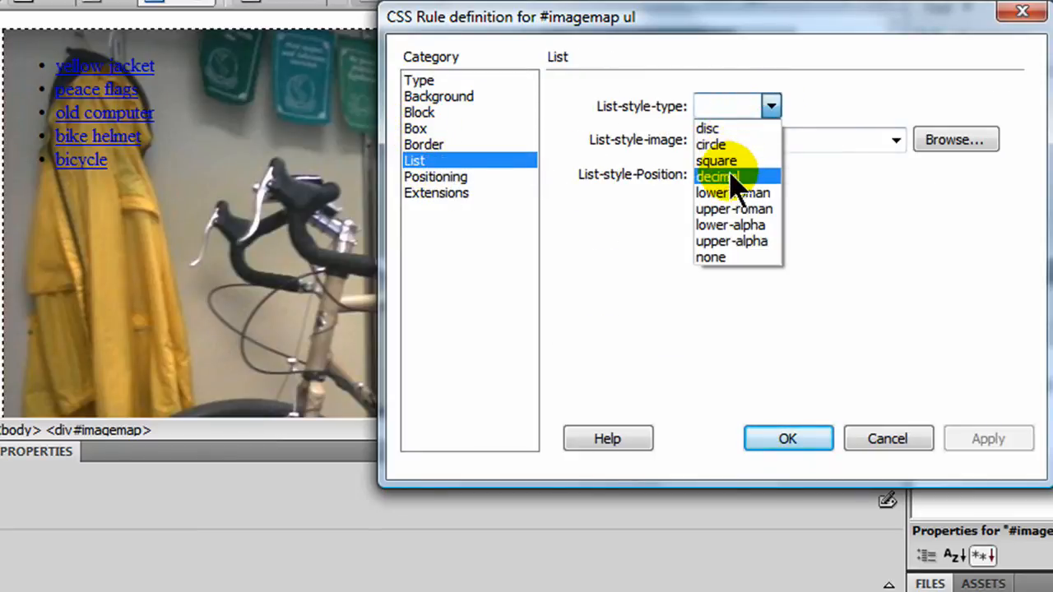
pyautogui.click(710, 257)
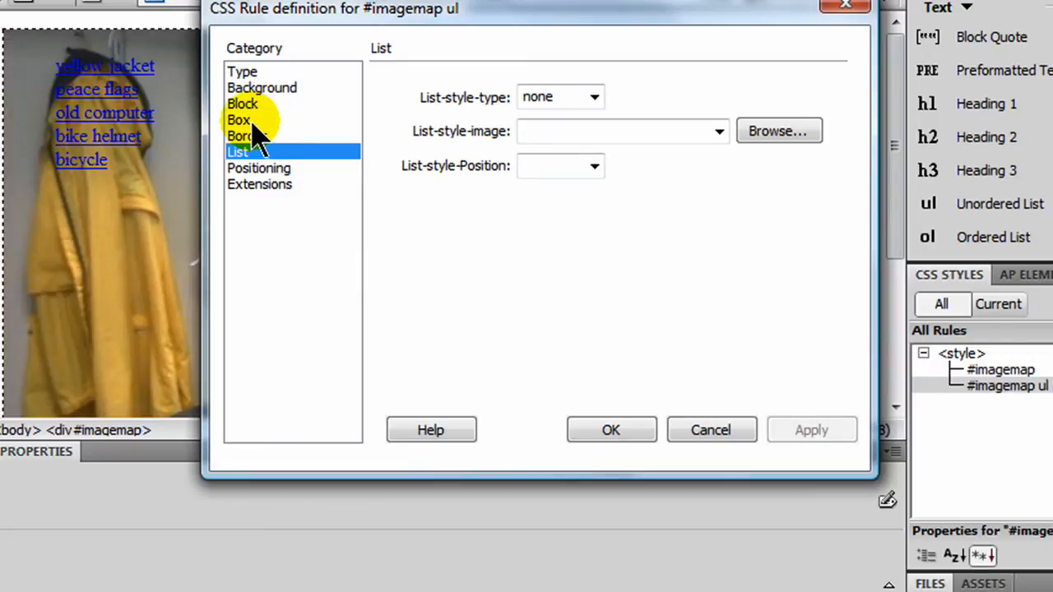
pyautogui.click(238, 119)
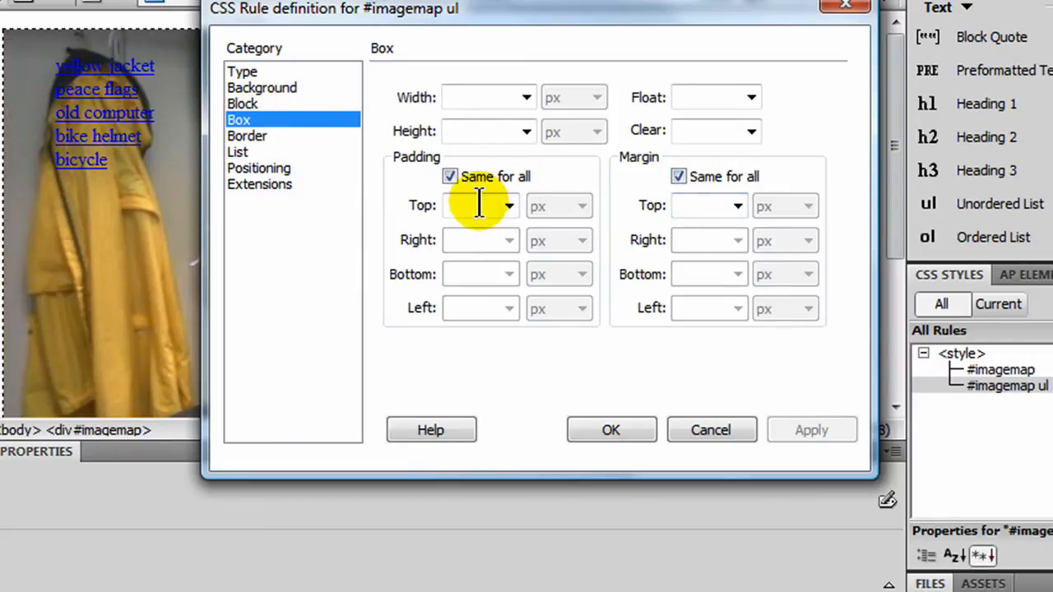
pyautogui.write('0')
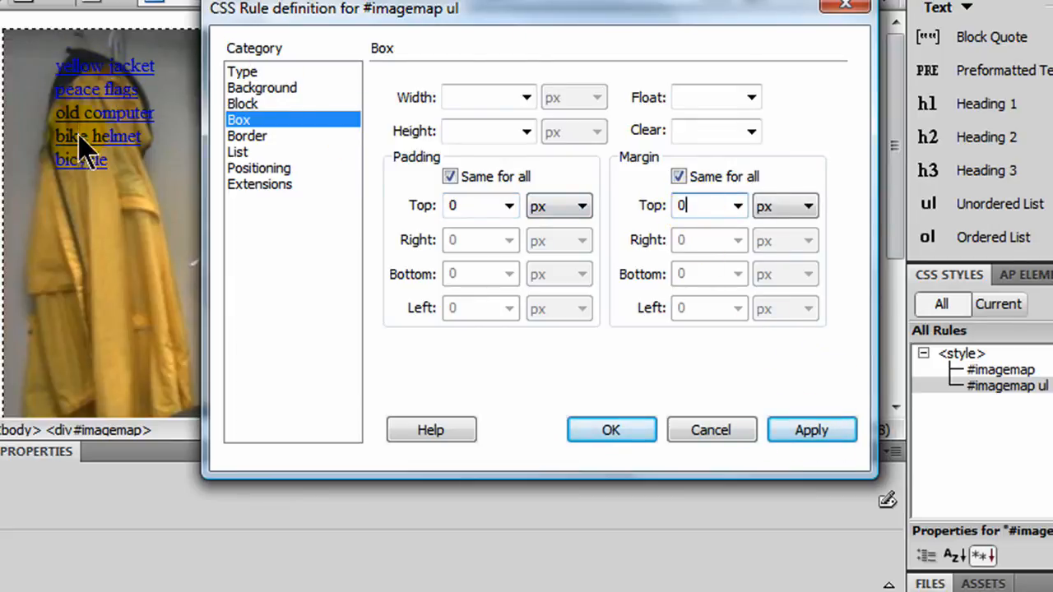
pyautogui.click(810, 429)
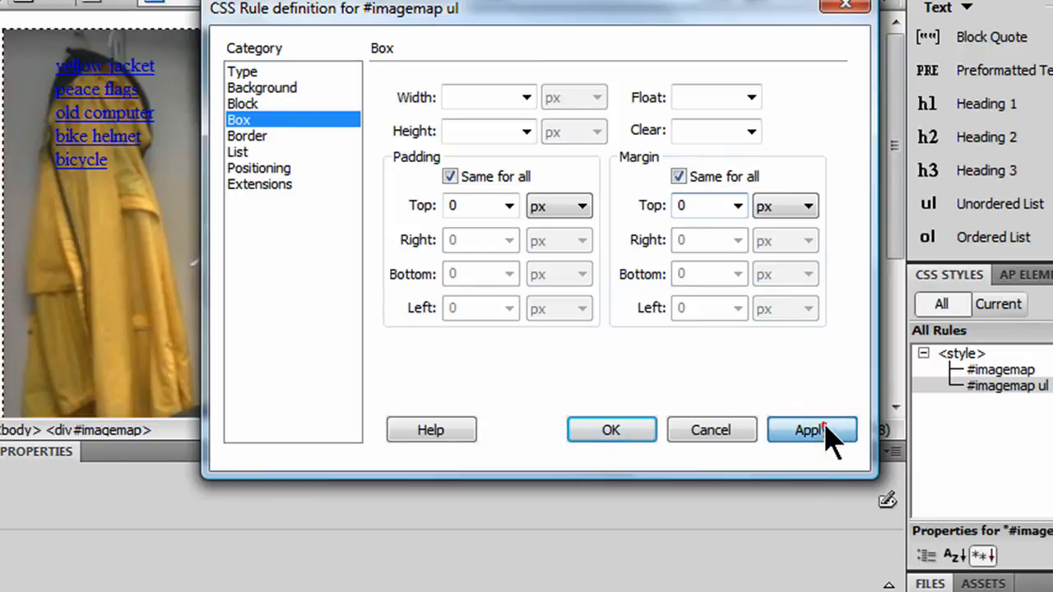
pyautogui.click(811, 429)
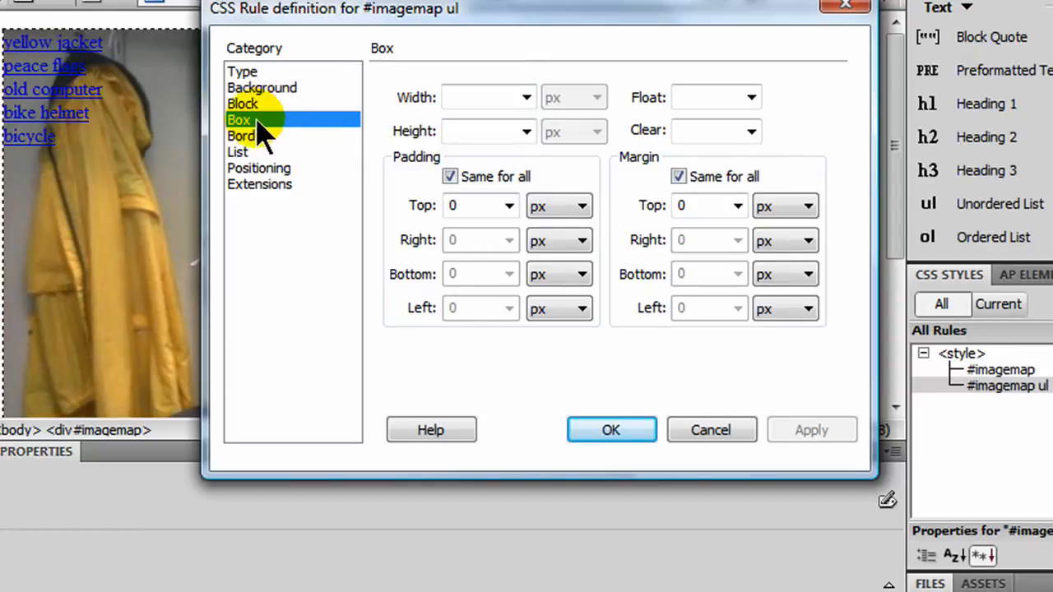
# Add a solid medium #F00 border to the list and size it 640 by 480 px.
pyautogui.click(243, 135)
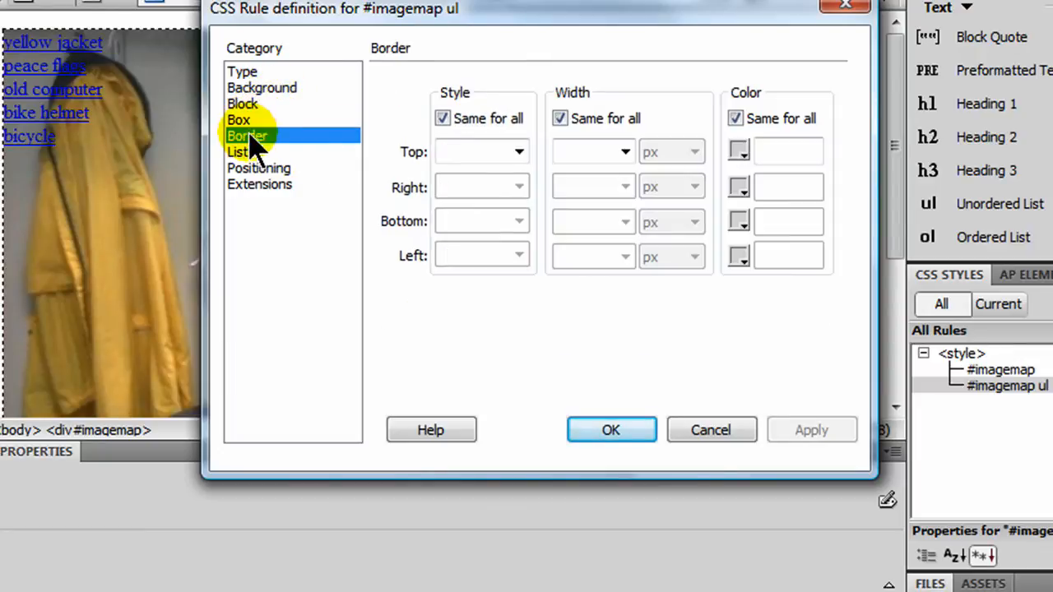
pyautogui.click(519, 152)
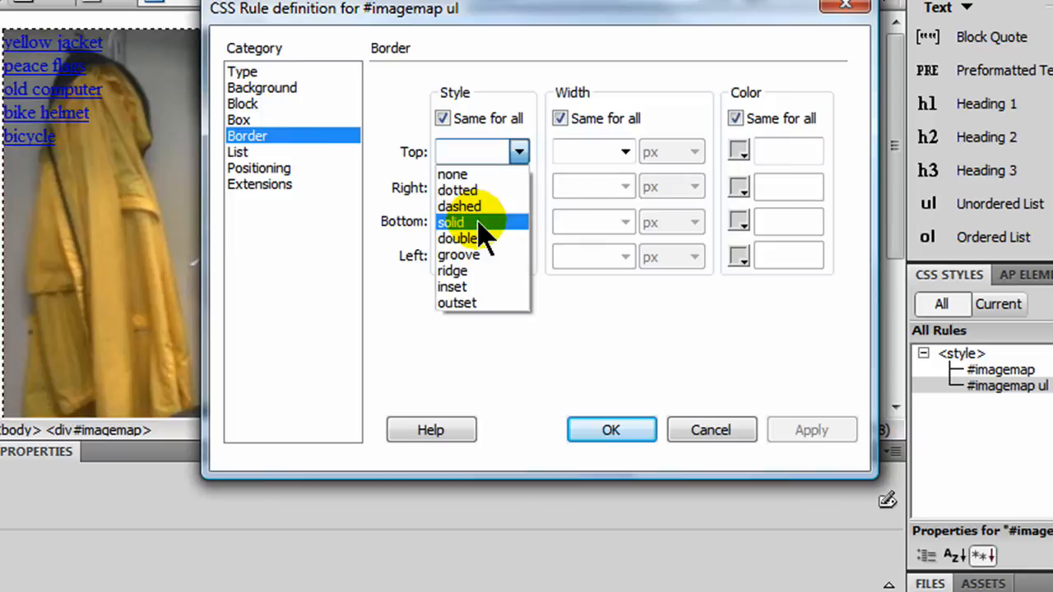
pyautogui.click(450, 222)
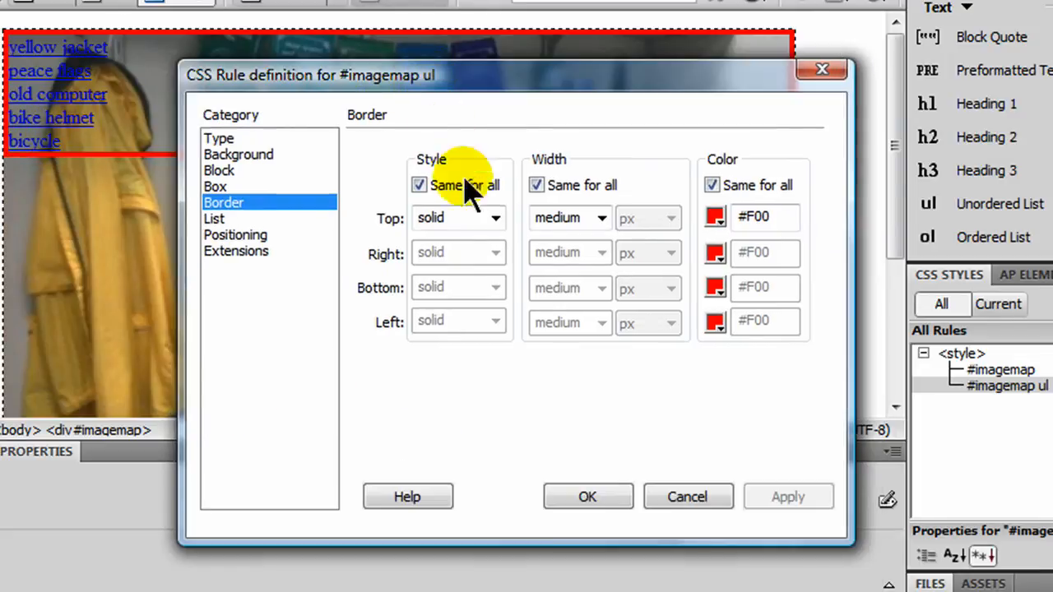
pyautogui.click(215, 187)
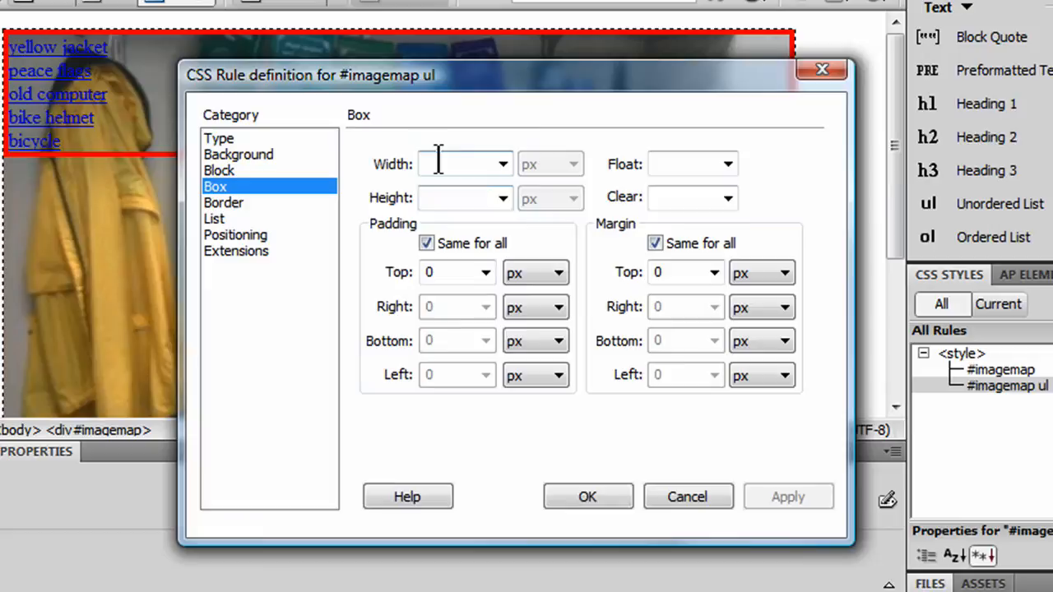
pyautogui.write('640')
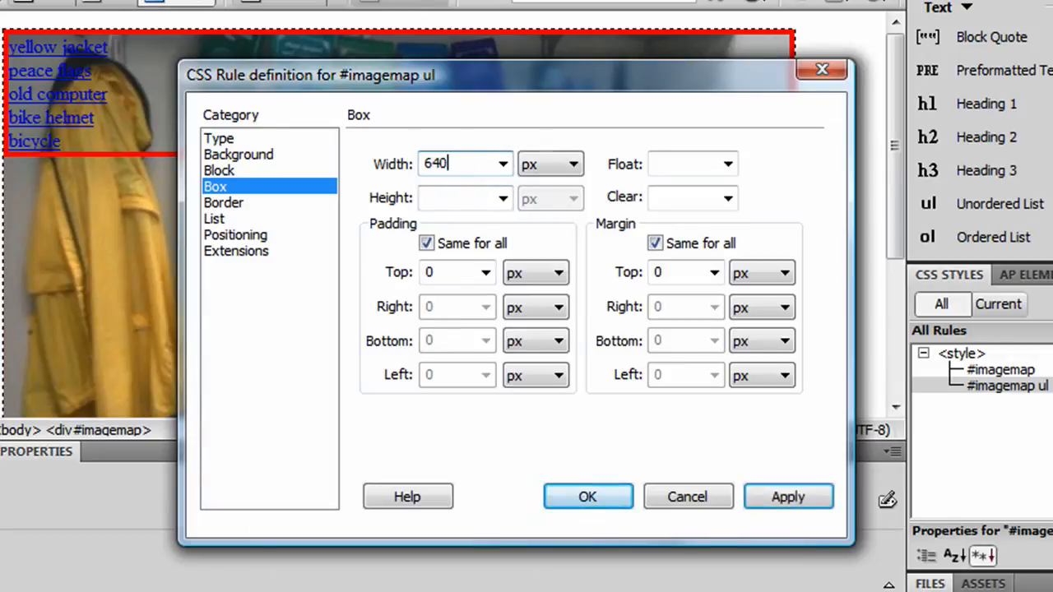
pyautogui.write('480')
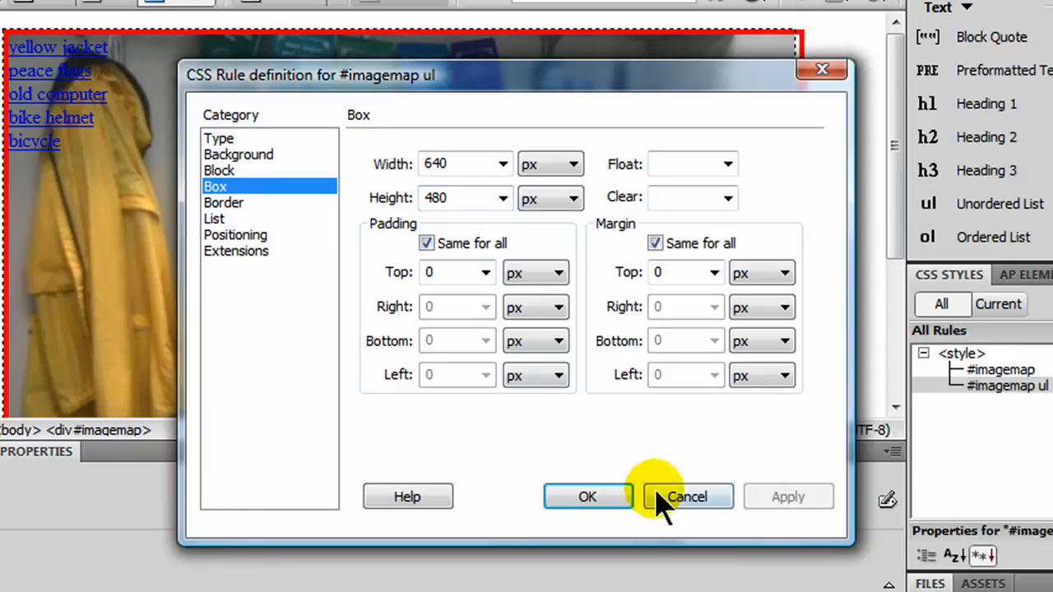
pyautogui.click(687, 496)
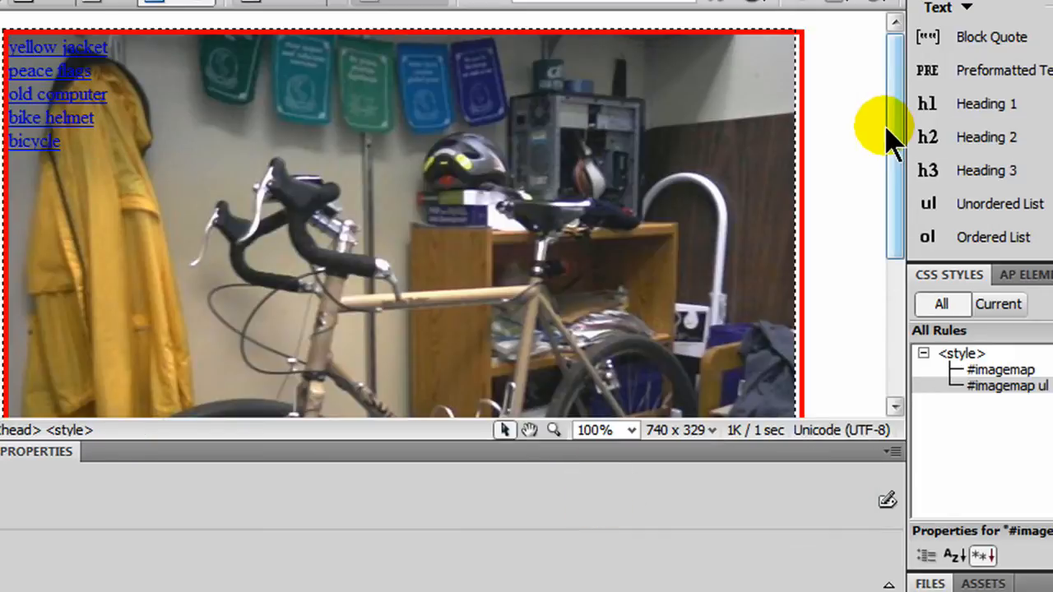
pyautogui.scroll(-3)
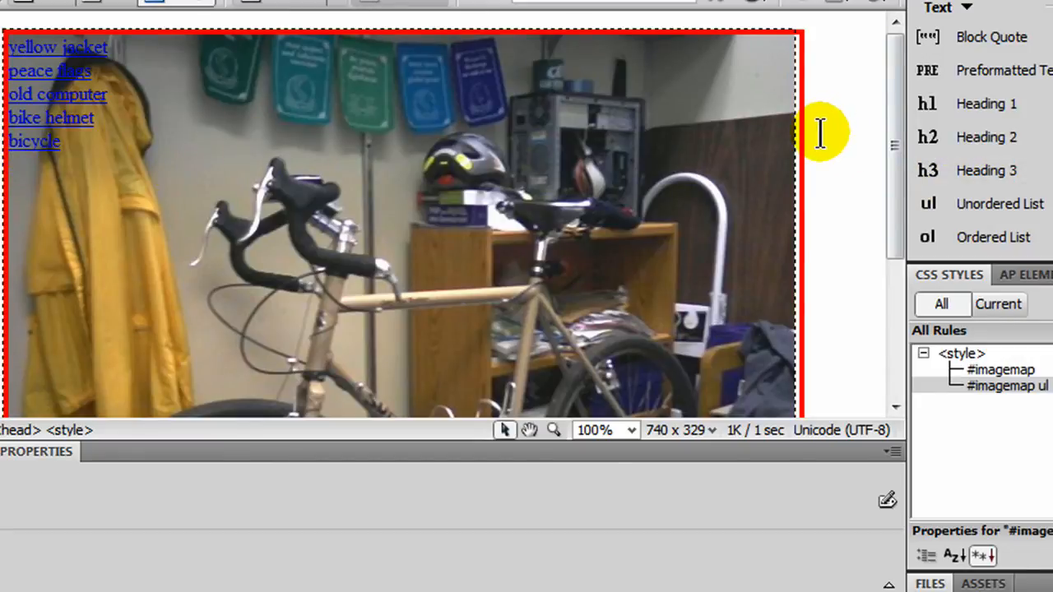
pyautogui.moveTo(596, 156)
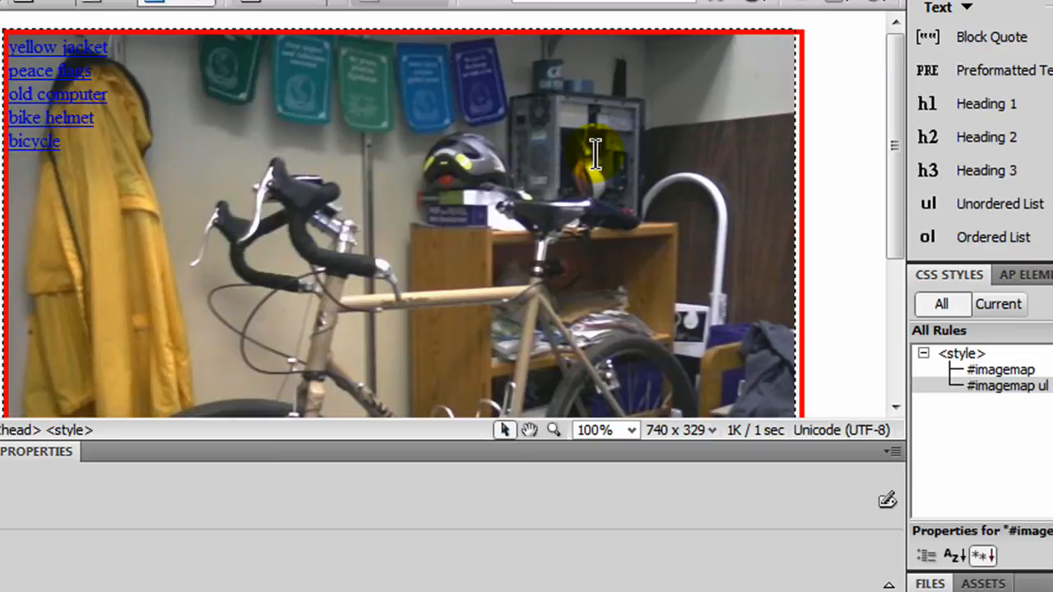
pyautogui.moveTo(407, 148)
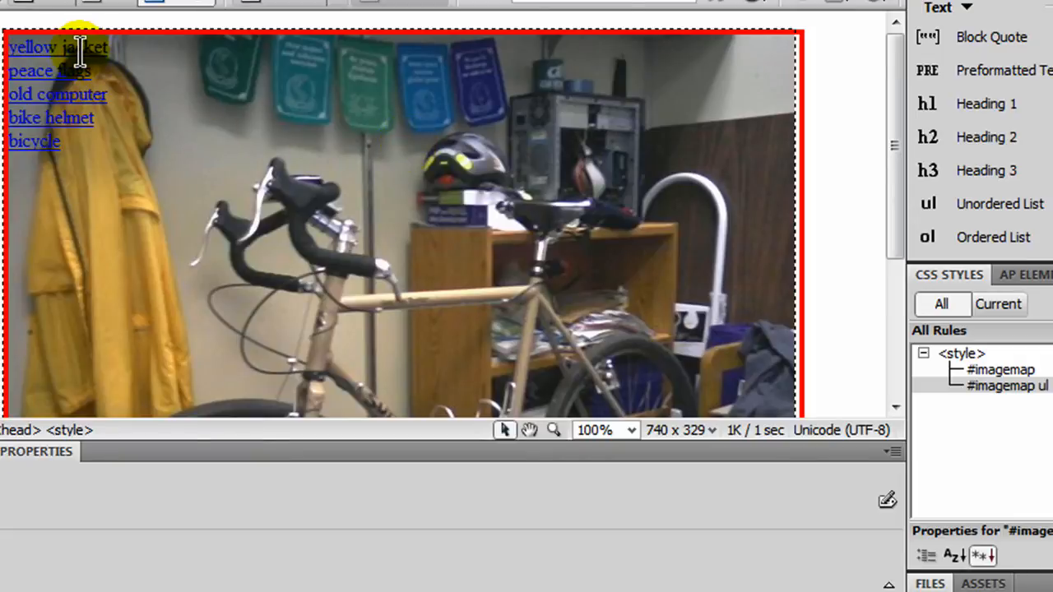
pyautogui.moveTo(78, 54)
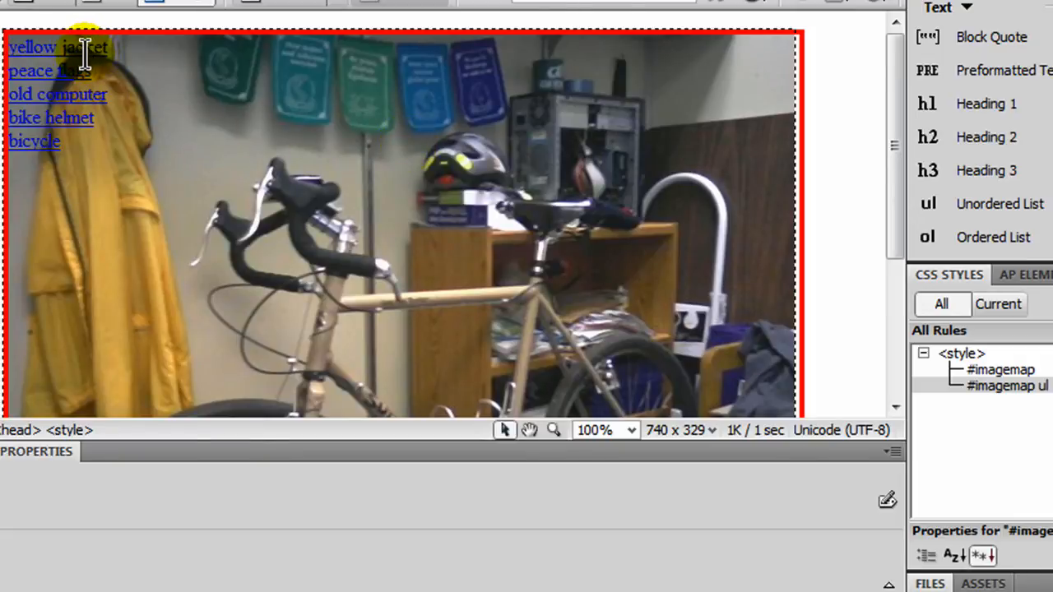
pyautogui.moveTo(99, 94)
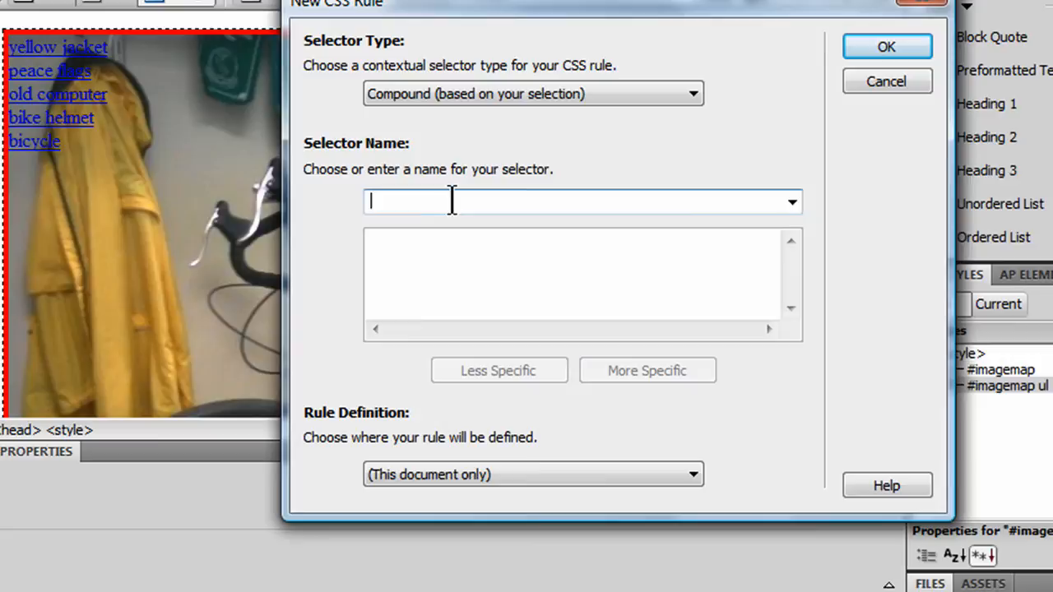
# Create an '#imagemap li' rule with a solid, medium-width green border.
pyautogui.write('#ima')
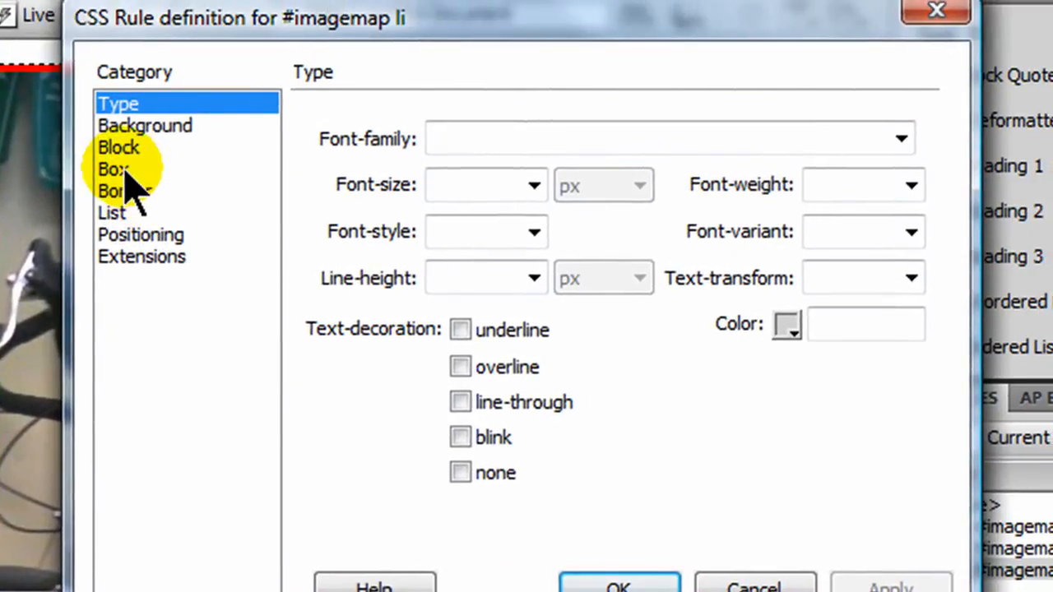
pyautogui.click(123, 190)
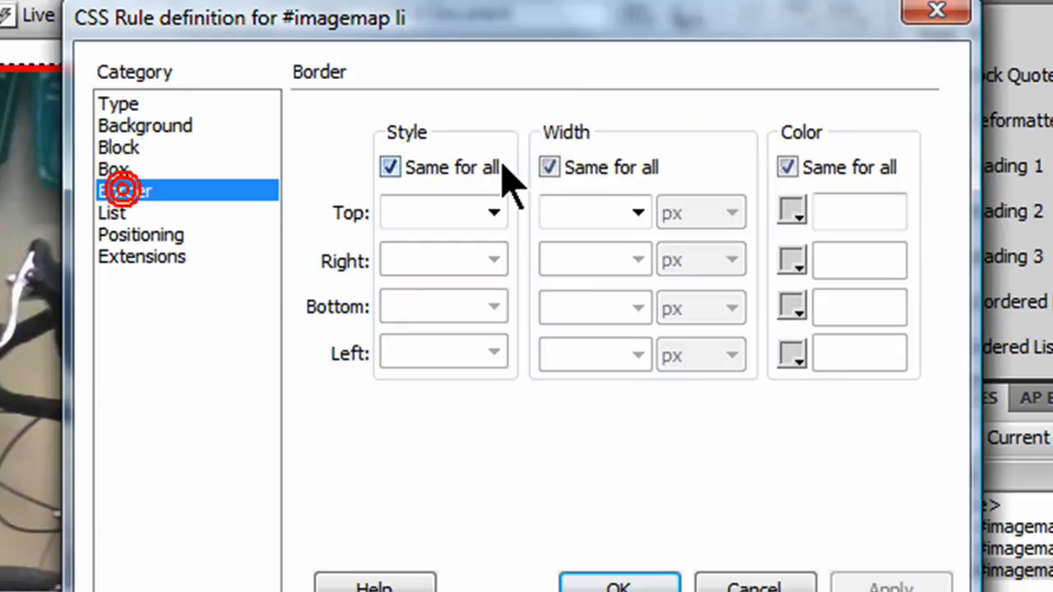
pyautogui.click(494, 213)
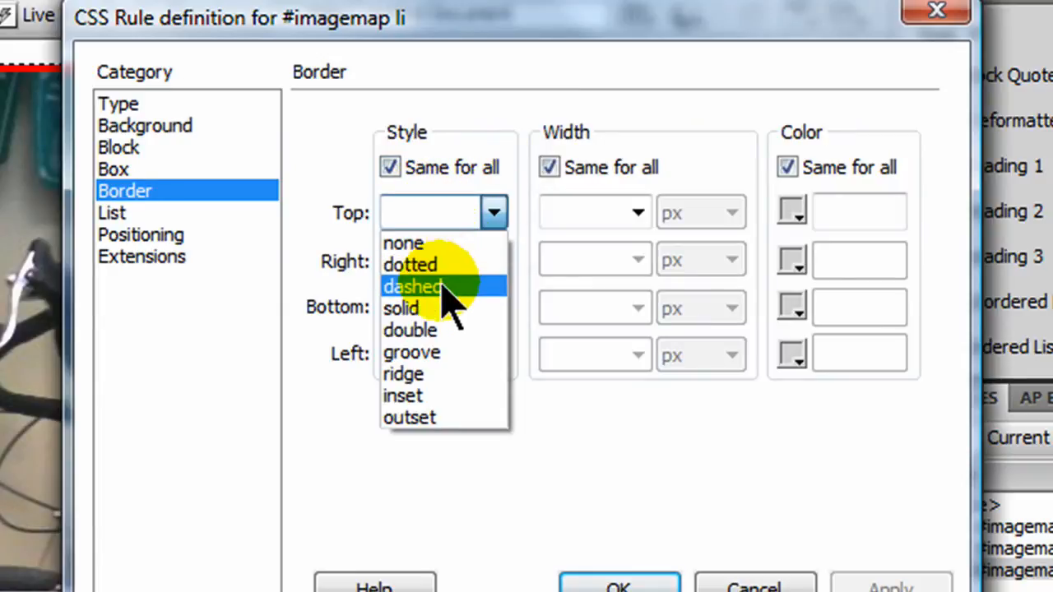
pyautogui.click(638, 212)
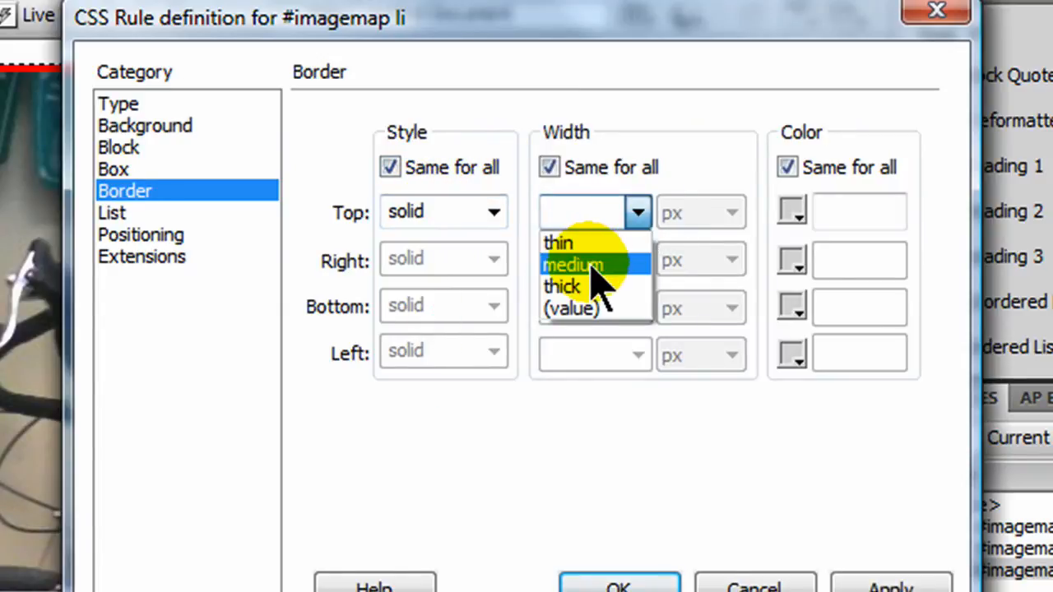
pyautogui.click(572, 264)
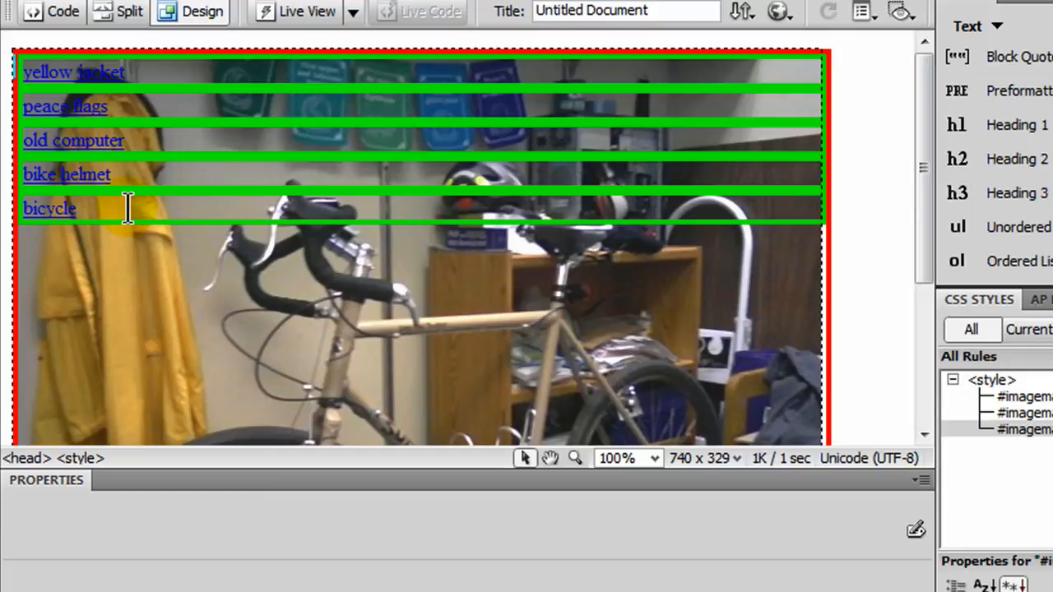
# Assign each list item its own ID, such as flags, helmet and bicycle.
pyautogui.click(92, 72)
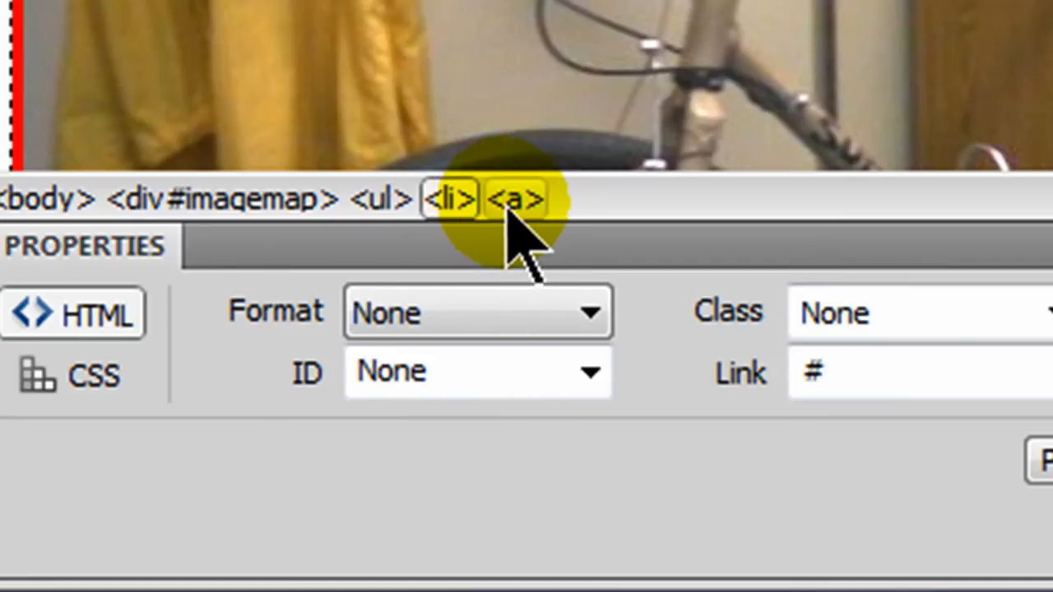
pyautogui.click(383, 199)
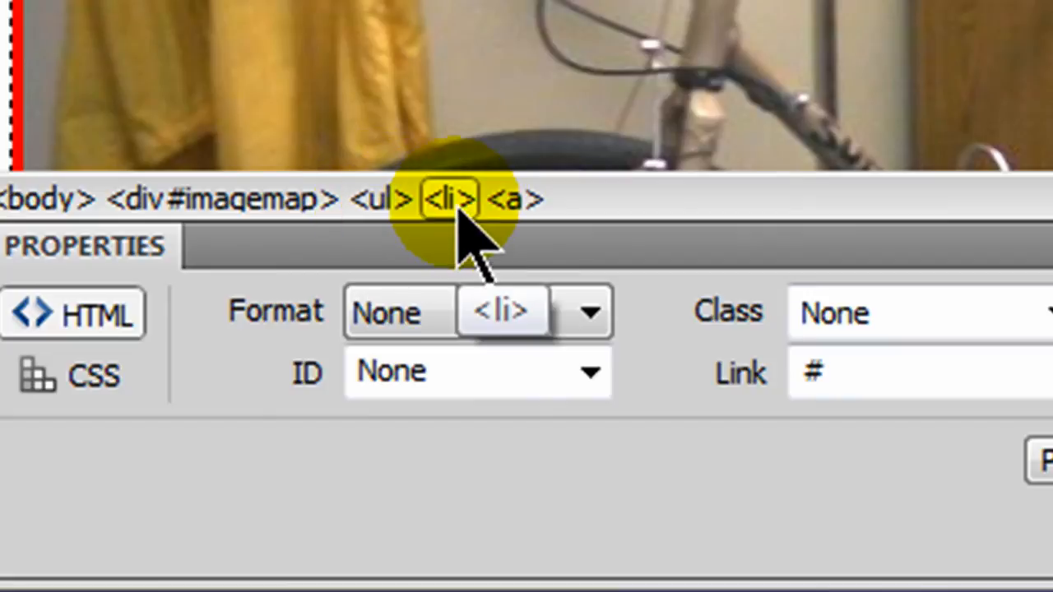
pyautogui.write('flags')
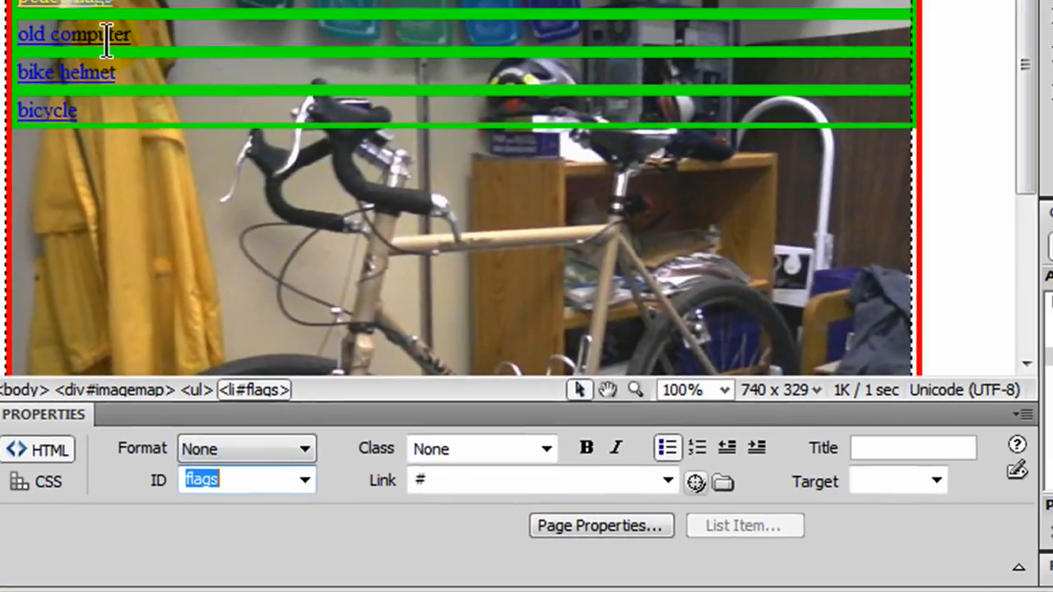
pyautogui.click(73, 34)
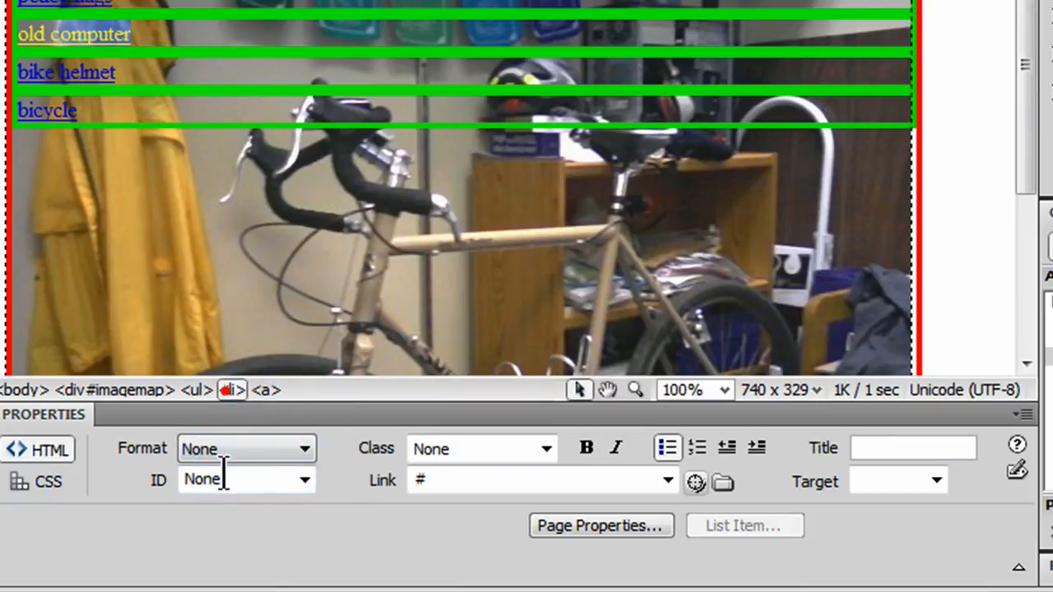
pyautogui.write('co')
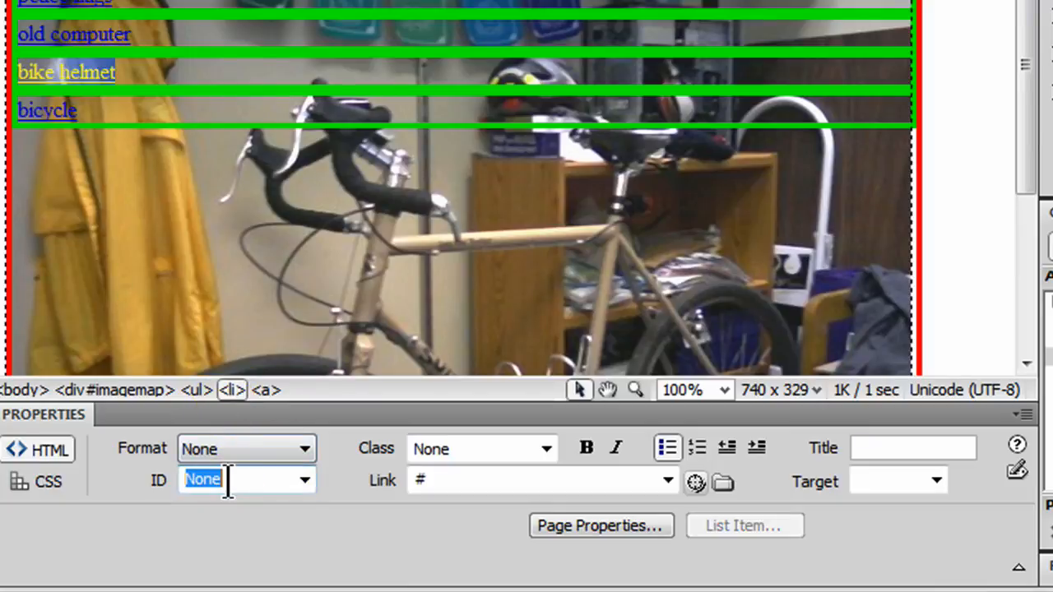
pyautogui.write('helmet')
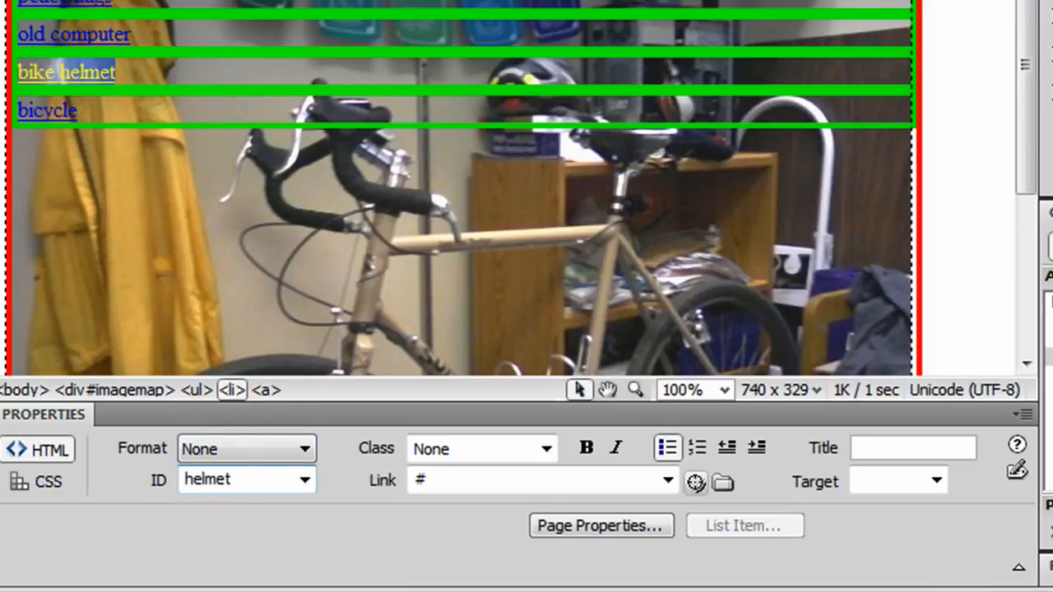
pyautogui.click(197, 390)
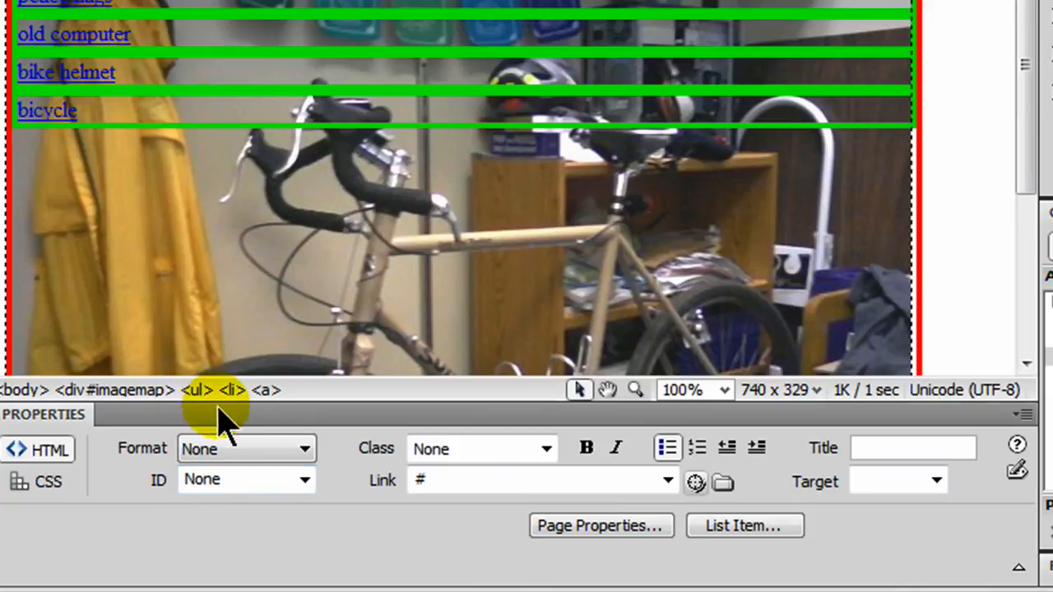
pyautogui.click(239, 480)
pyautogui.write('bicycle')
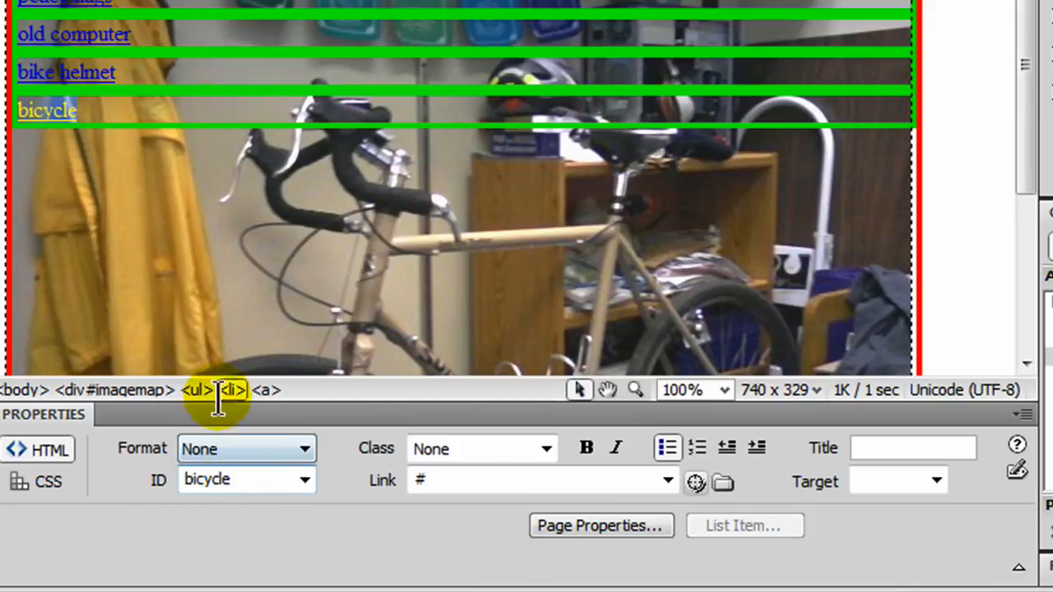
pyautogui.click(194, 390)
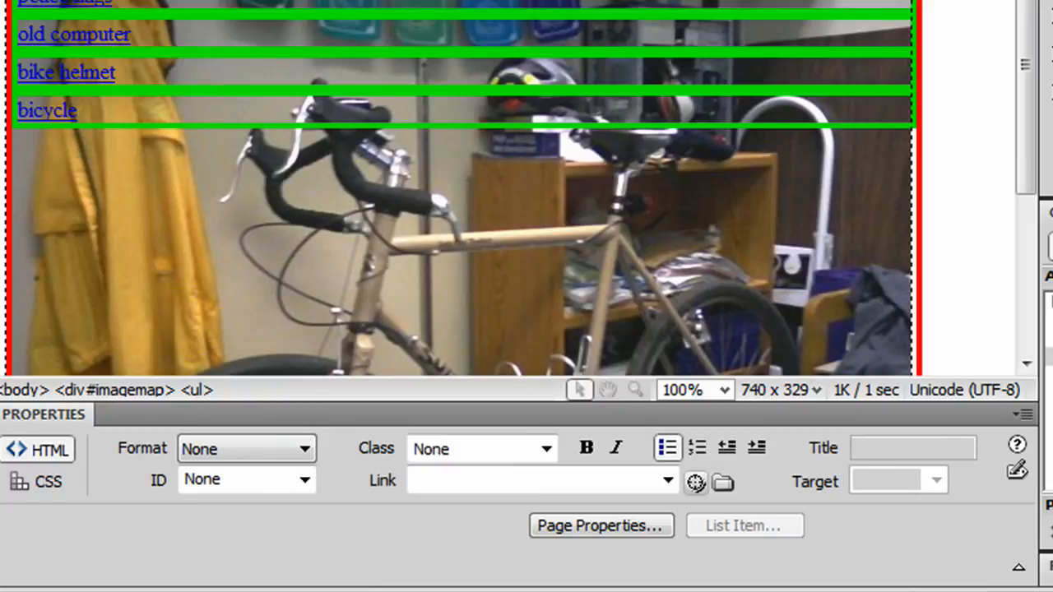
pyautogui.moveTo(477, 424)
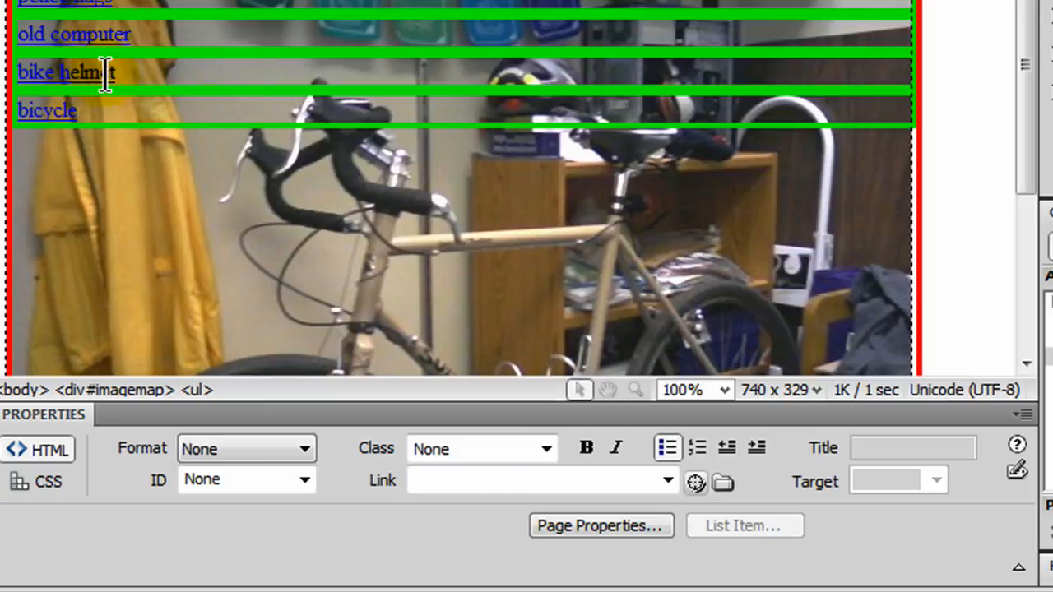
pyautogui.moveTo(872, 239)
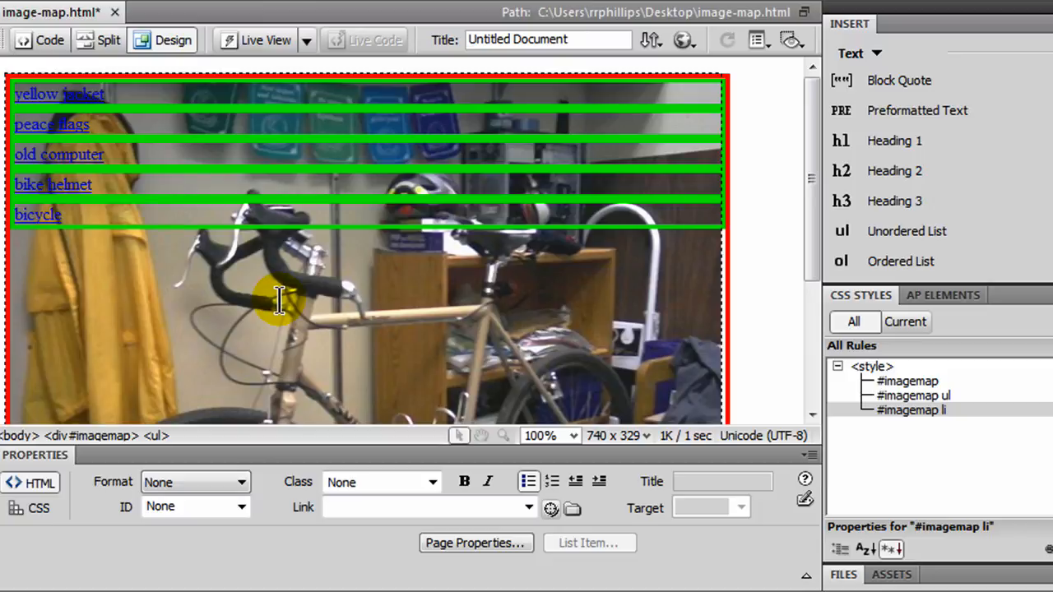
pyautogui.moveTo(434, 324)
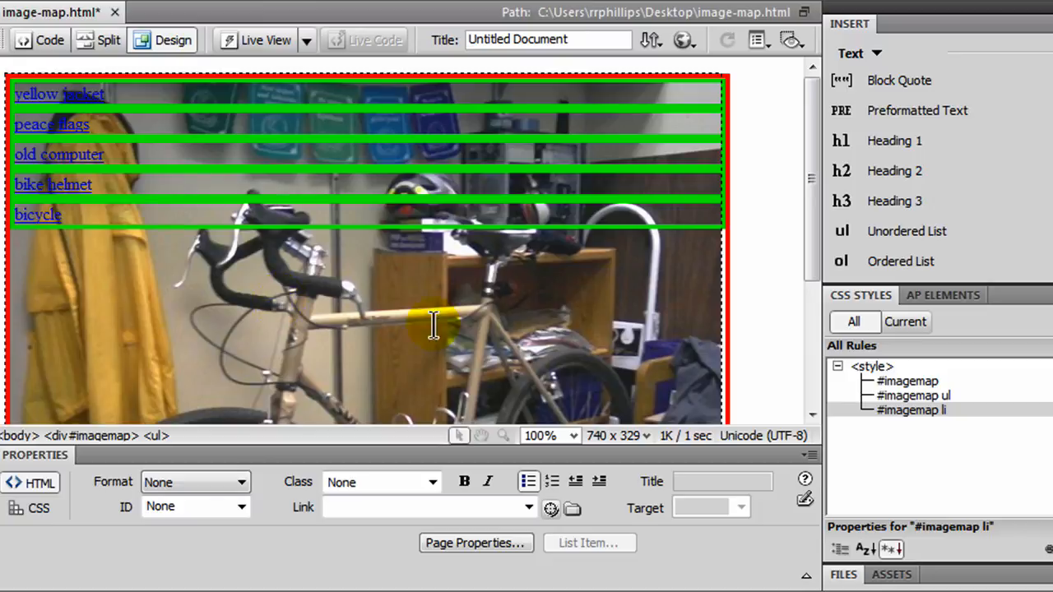
pyautogui.click(913, 395)
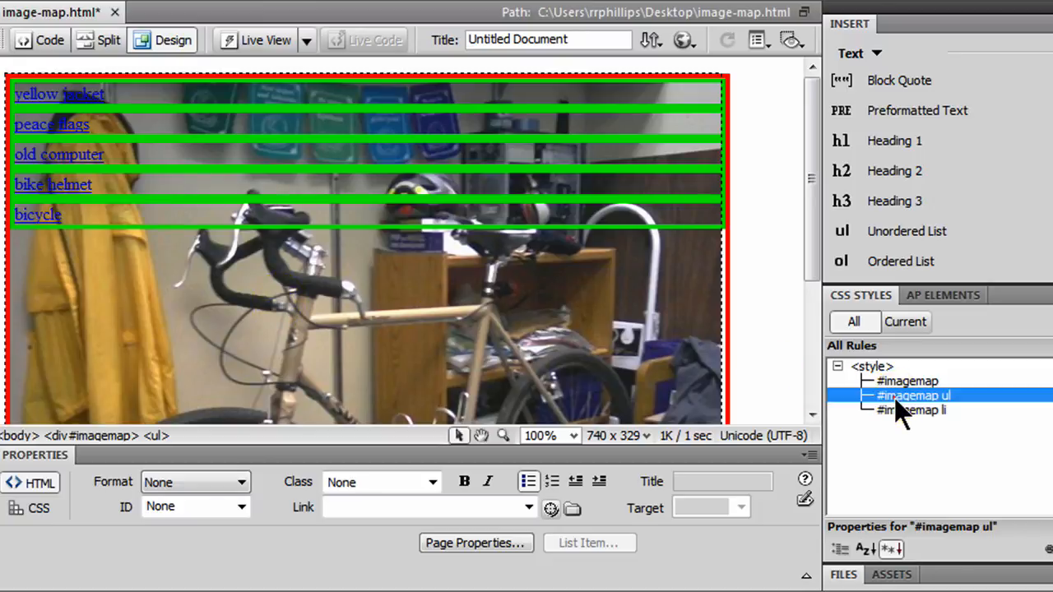
# Edit the #imagemap ul rule and set its Position to relative.
pyautogui.doubleClick(911, 395)
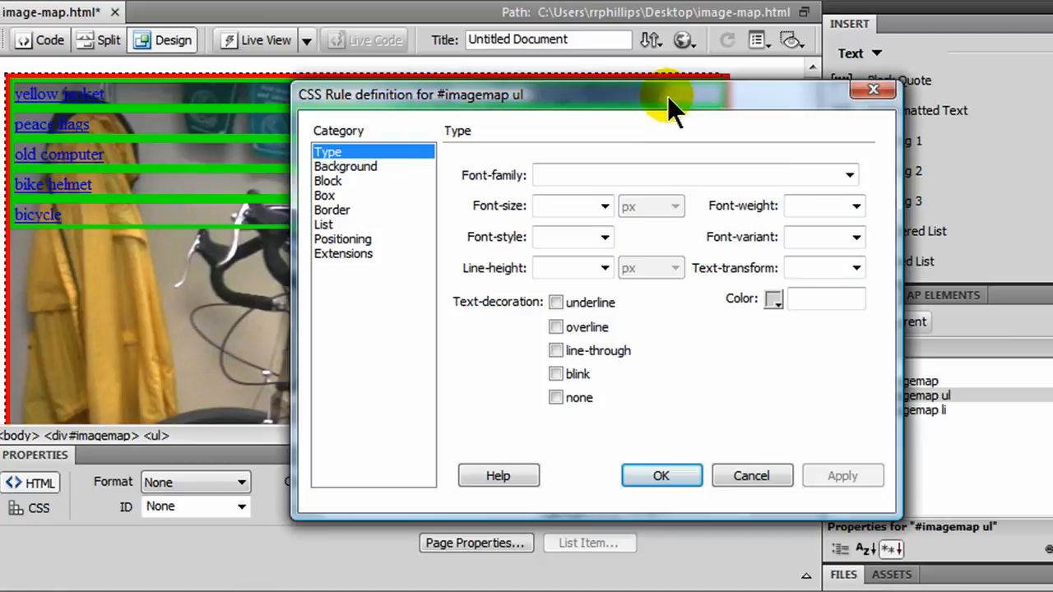
pyautogui.moveTo(353, 218)
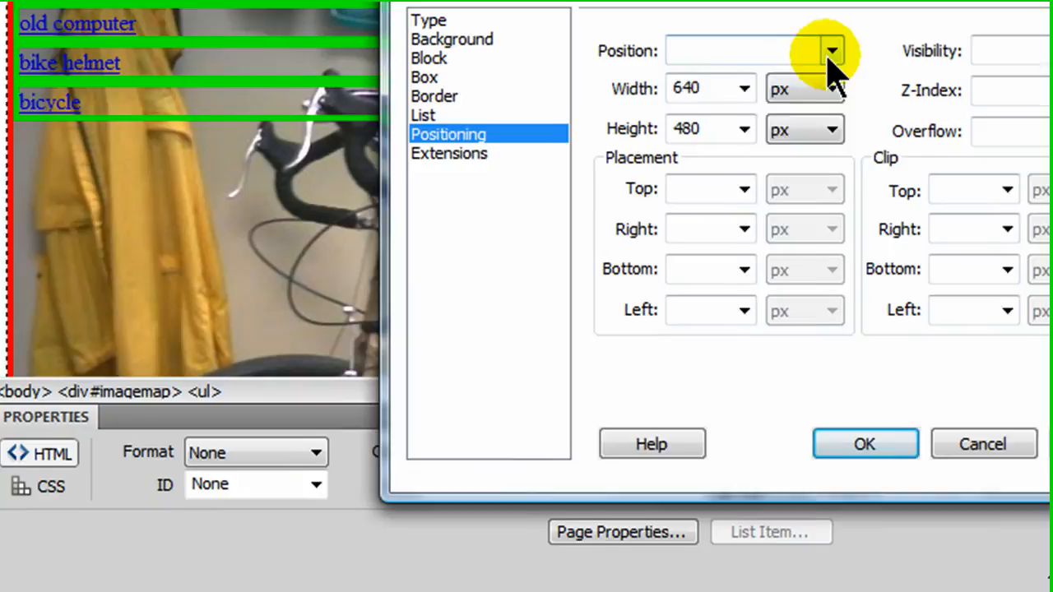
pyautogui.click(831, 50)
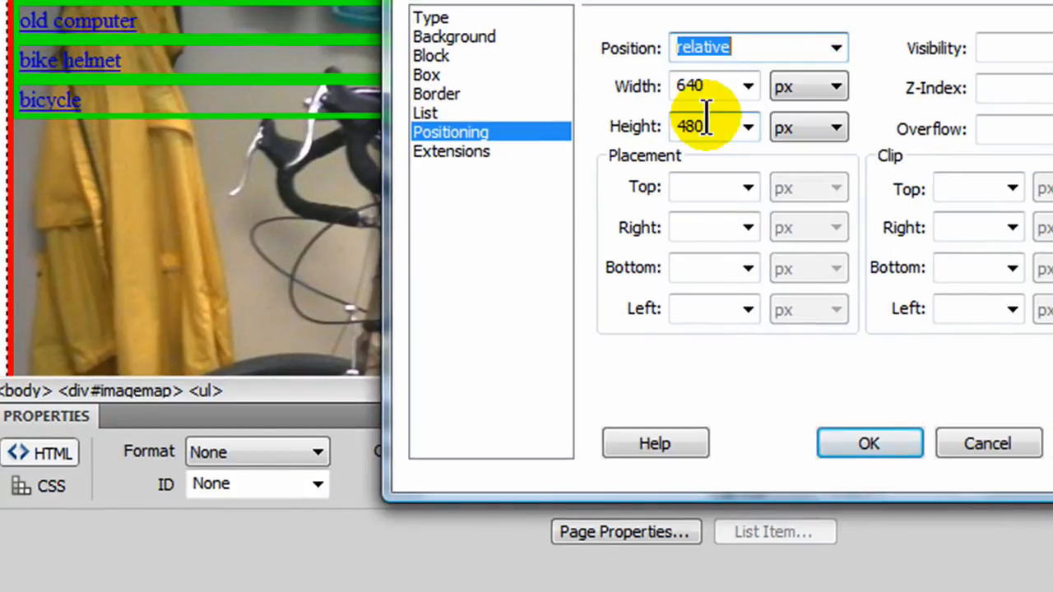